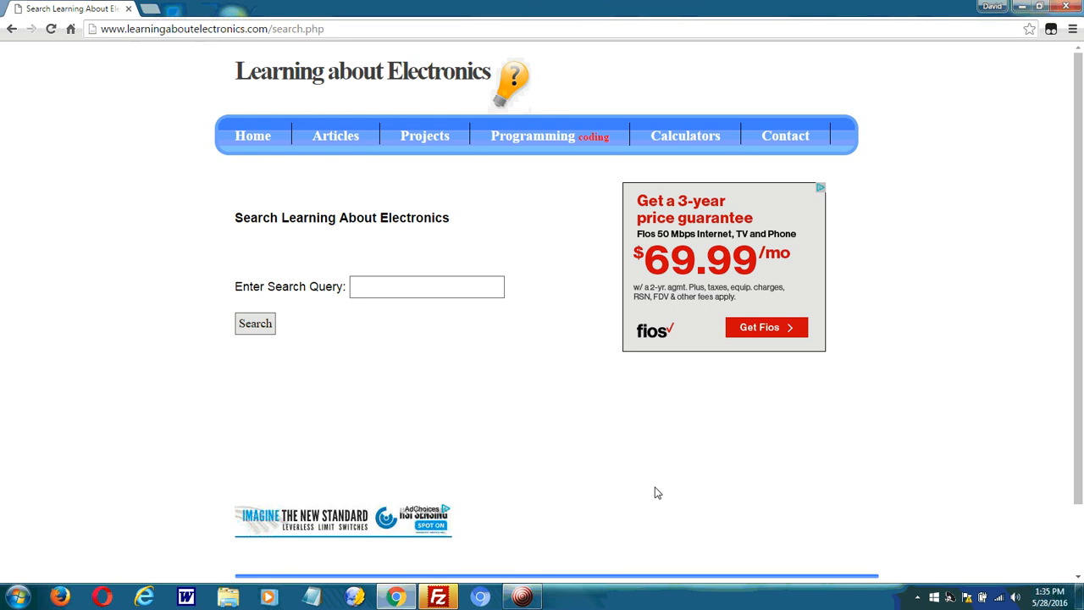
Step: Search the Learning about Electronics site for 'transistor'
click(212, 28)
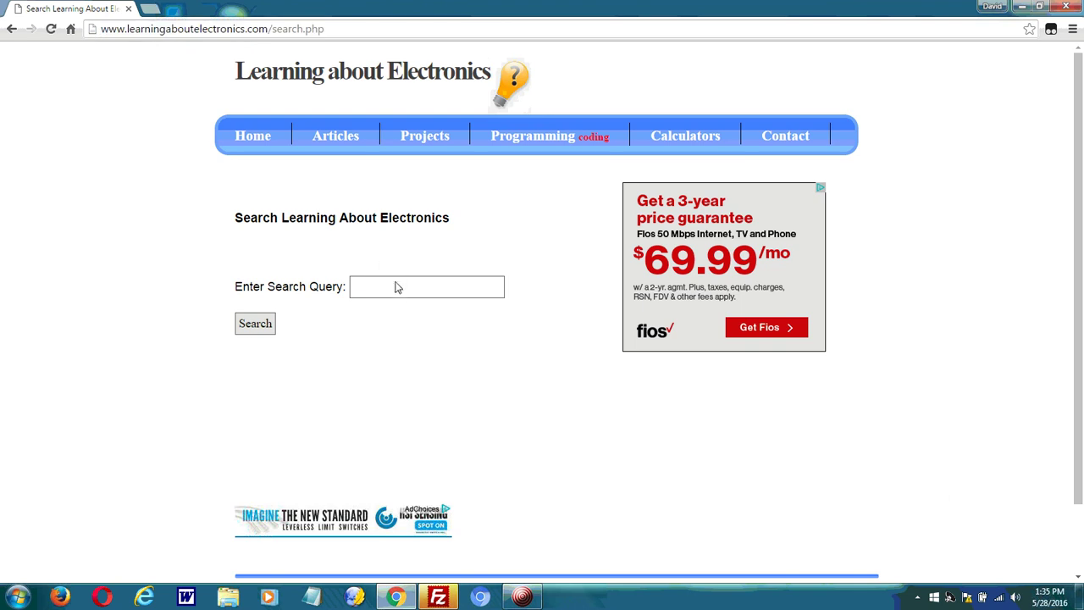
click(427, 286)
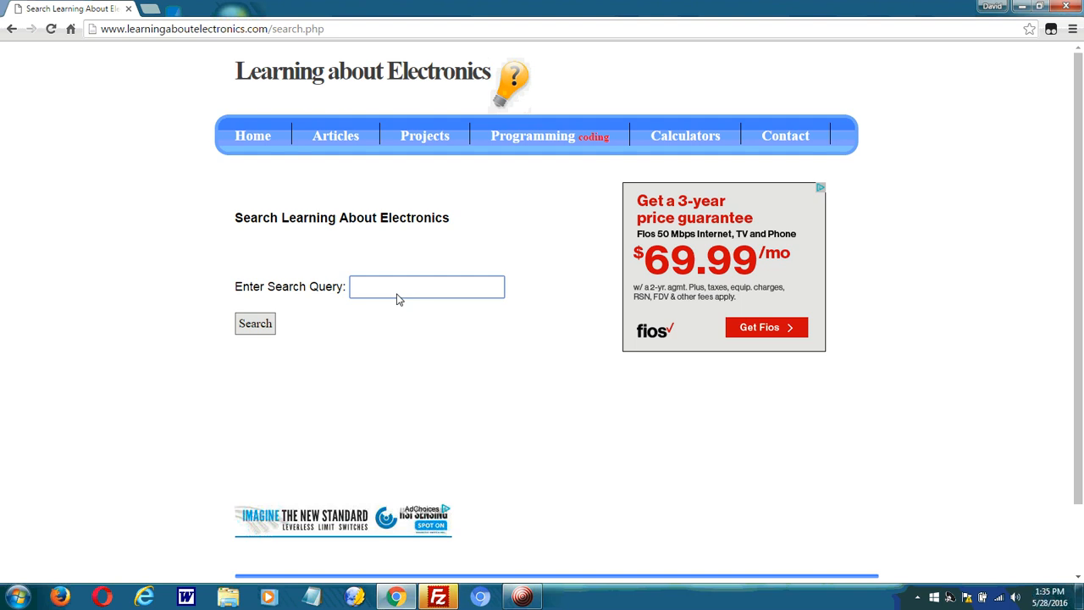
click(211, 28)
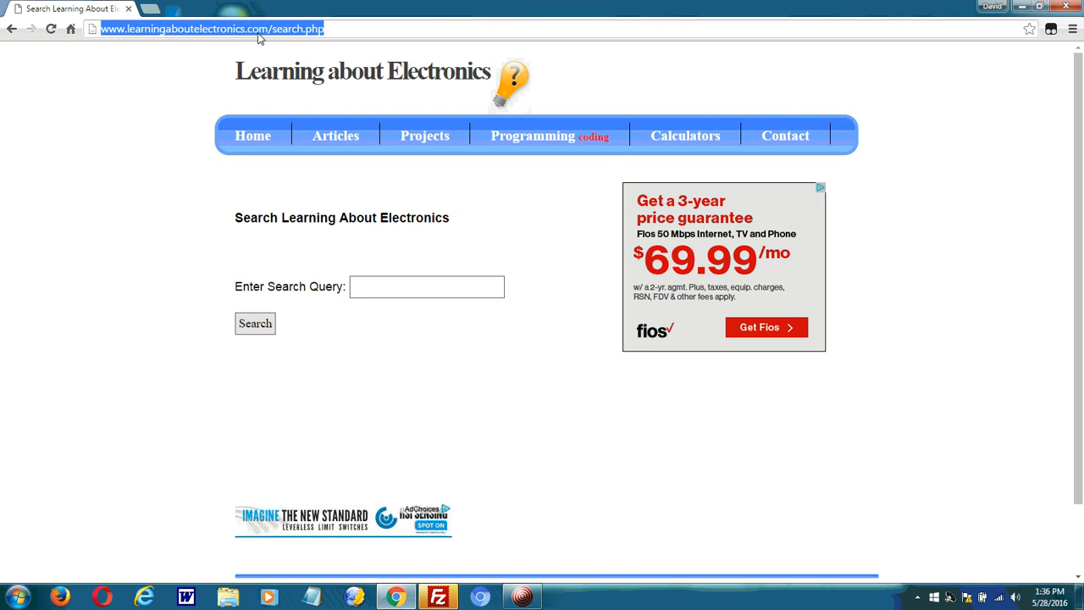
mouse_move(344, 171)
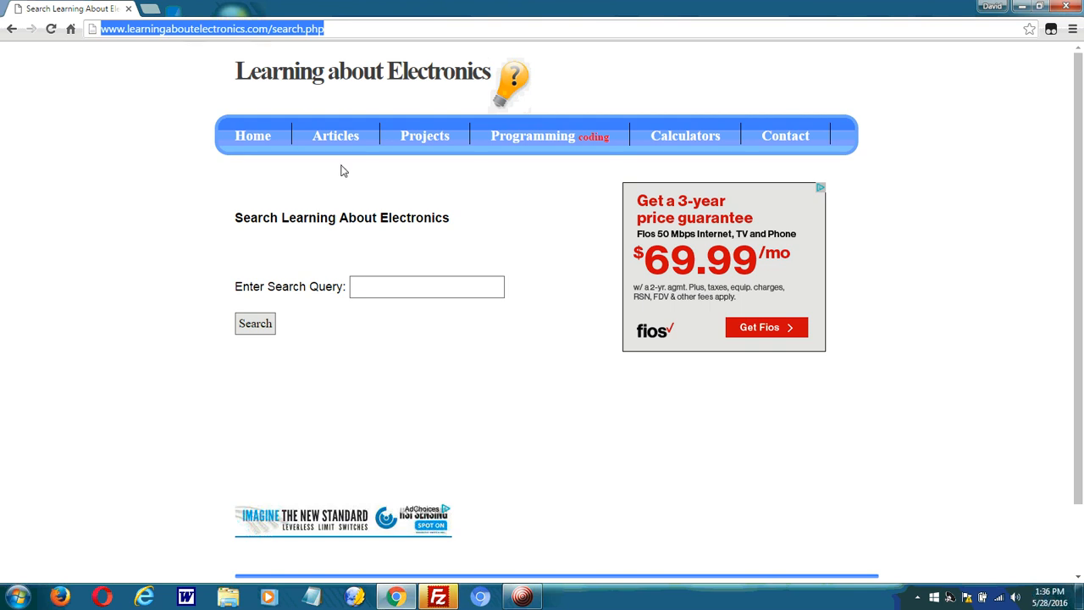
click(426, 286)
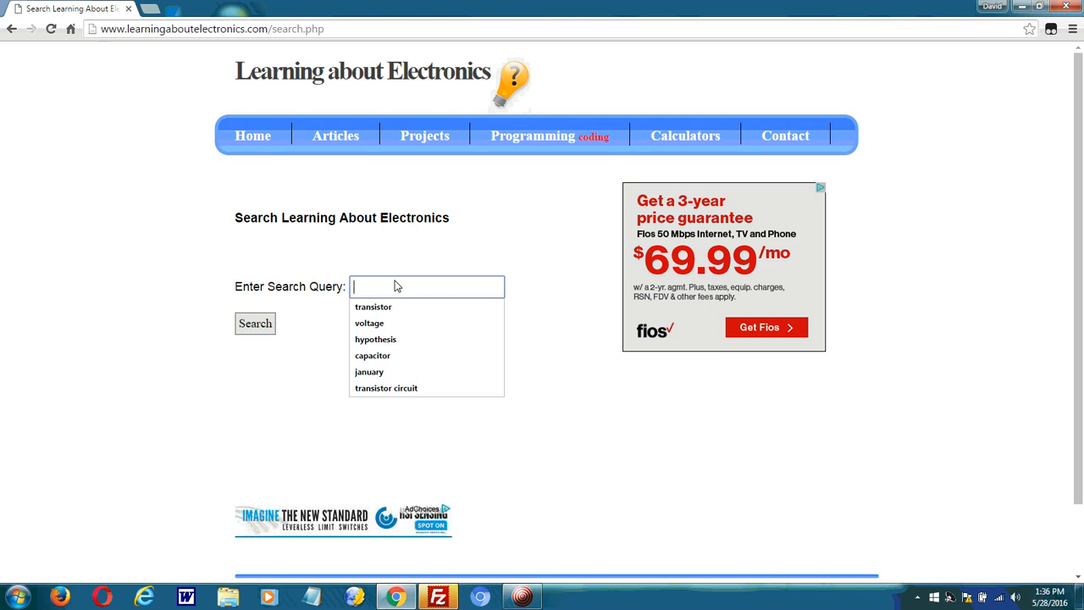
mouse_move(395, 280)
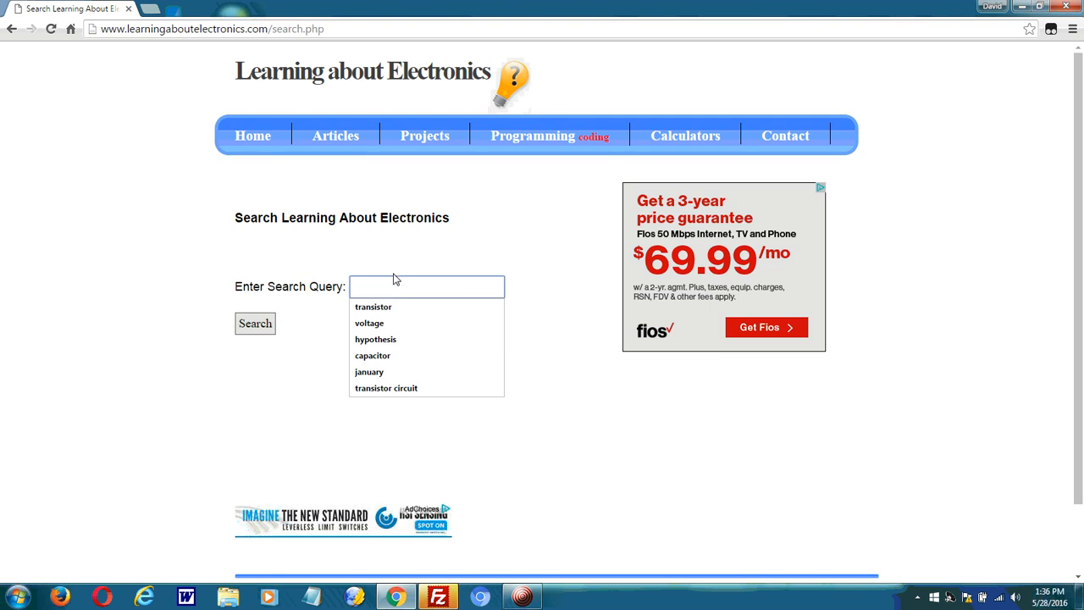
text(transistor)
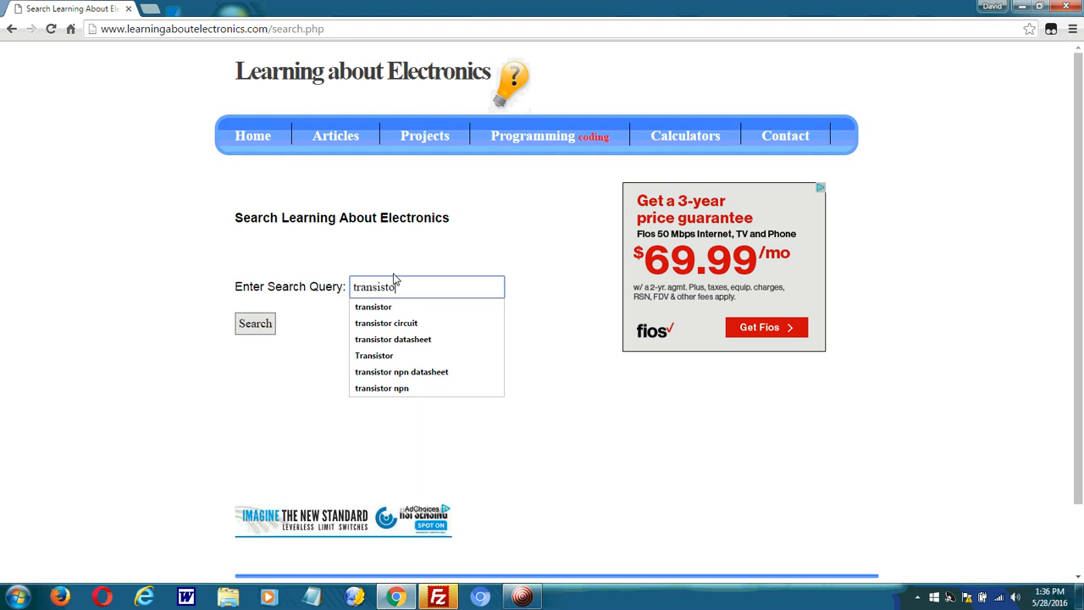
mouse_move(257, 331)
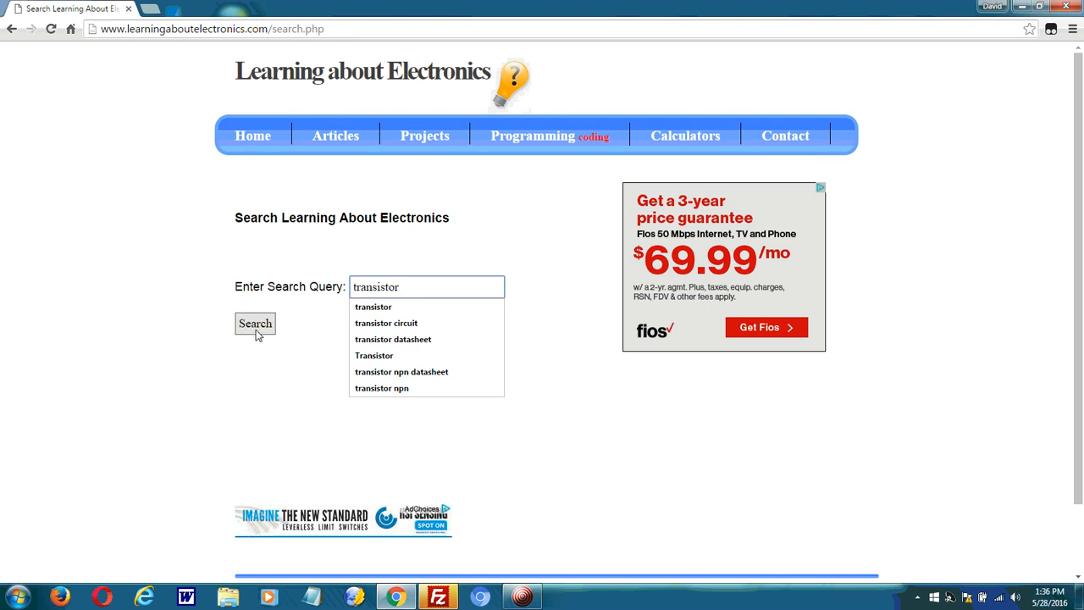
click(255, 323)
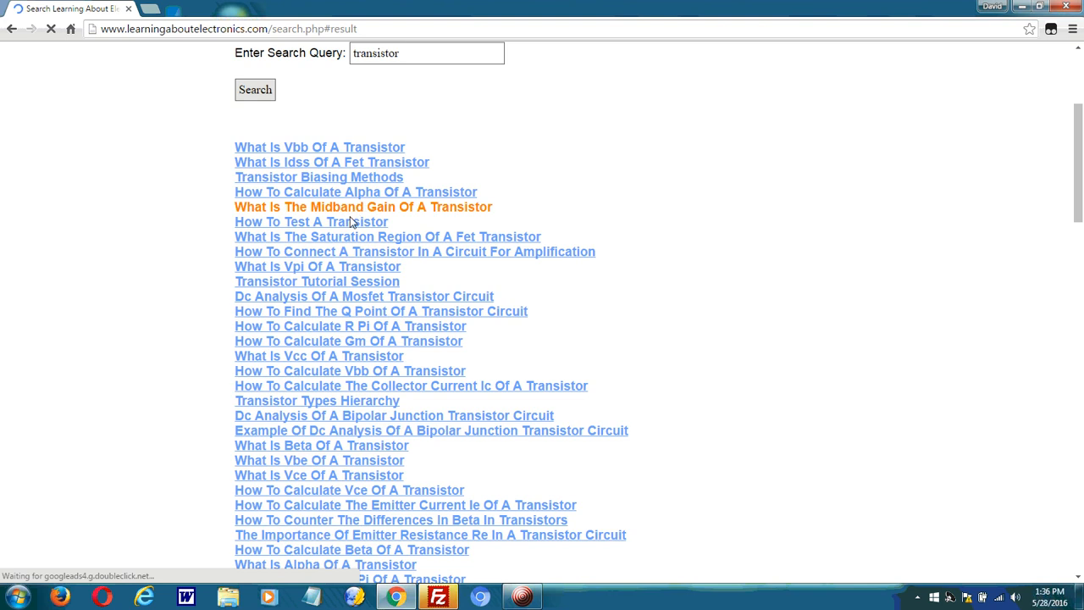
mouse_move(349, 162)
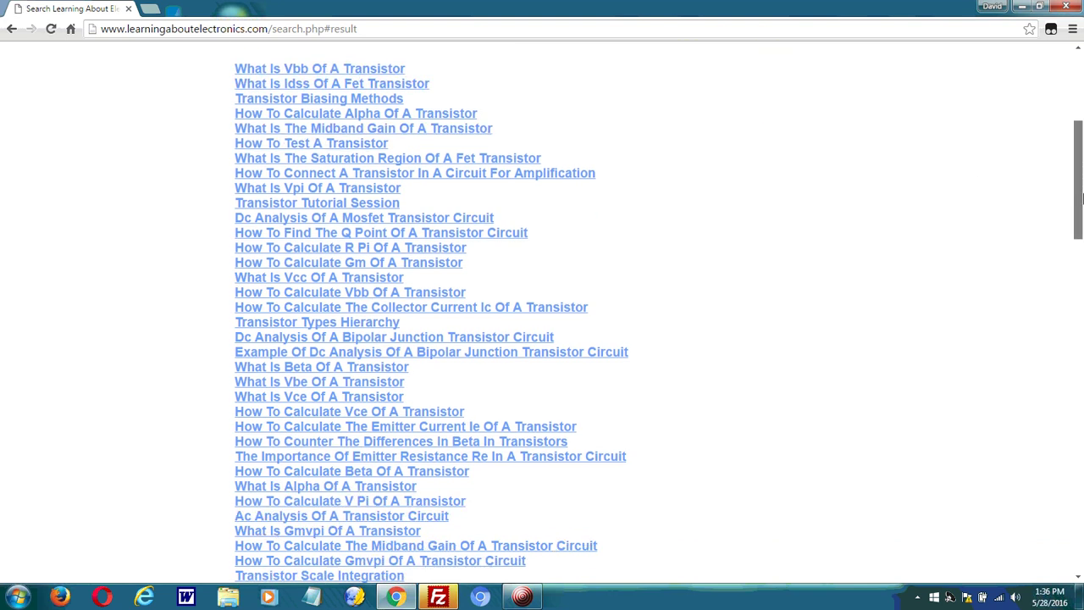
Step: Scroll the transistor results down to 'Transistor Schematic Symbols'
scroll(down, 3)
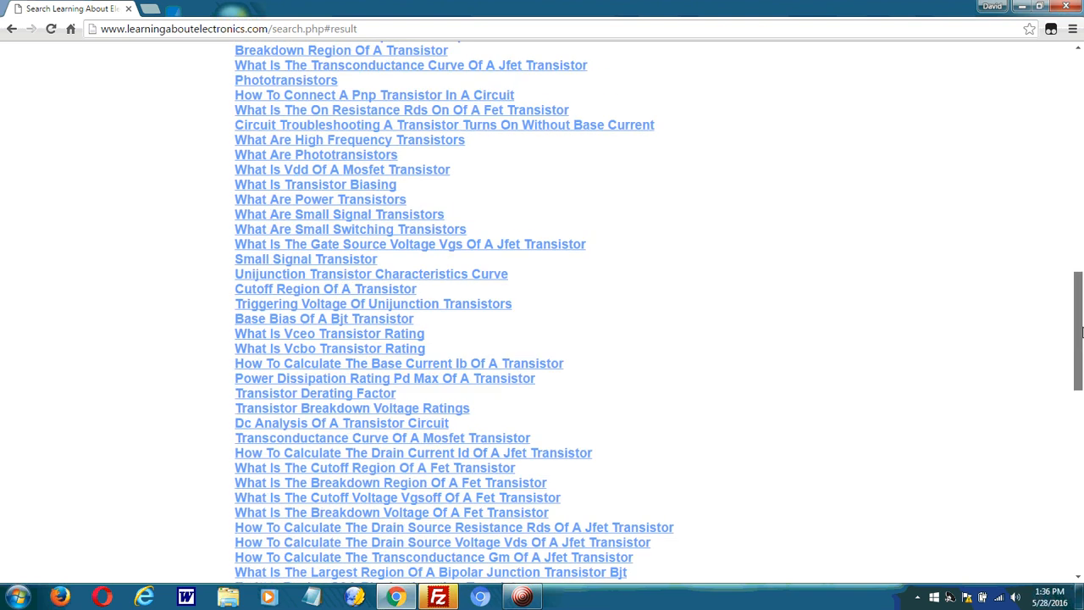
scroll(down, 3)
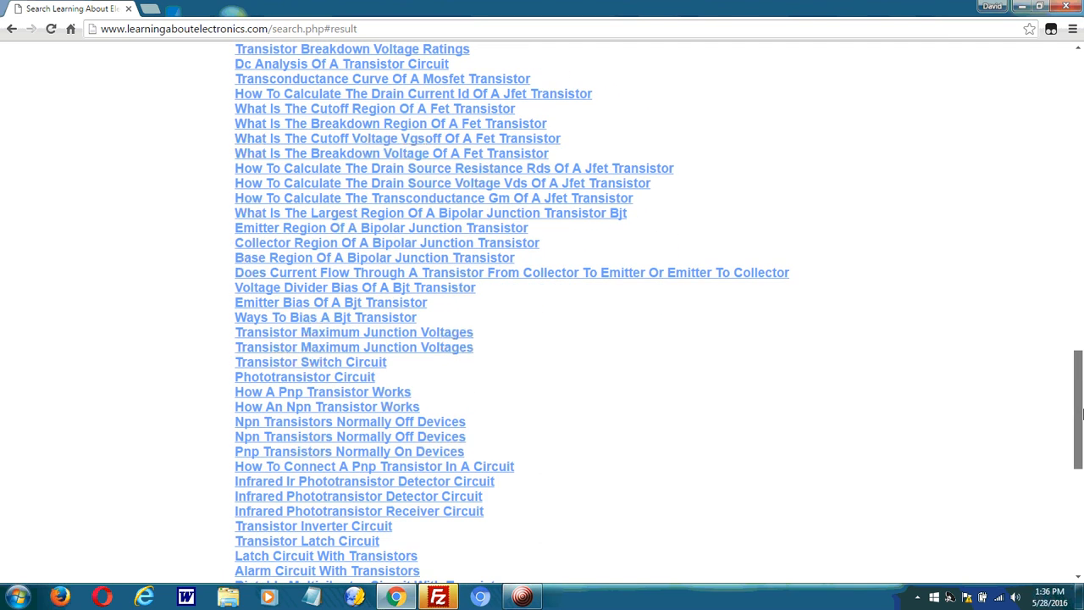
scroll(down, 3)
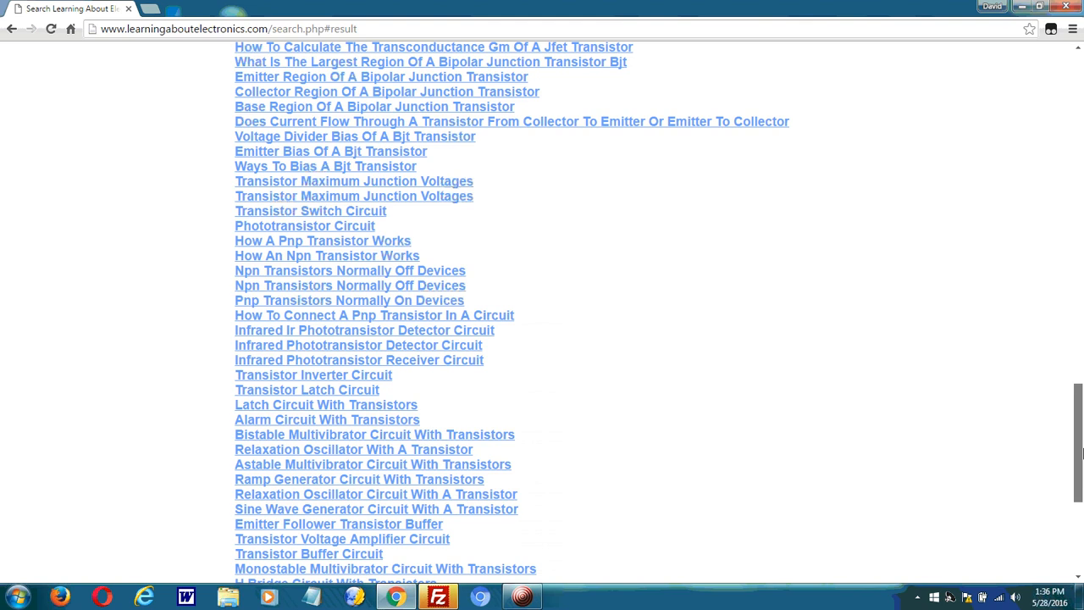
scroll(down, 3)
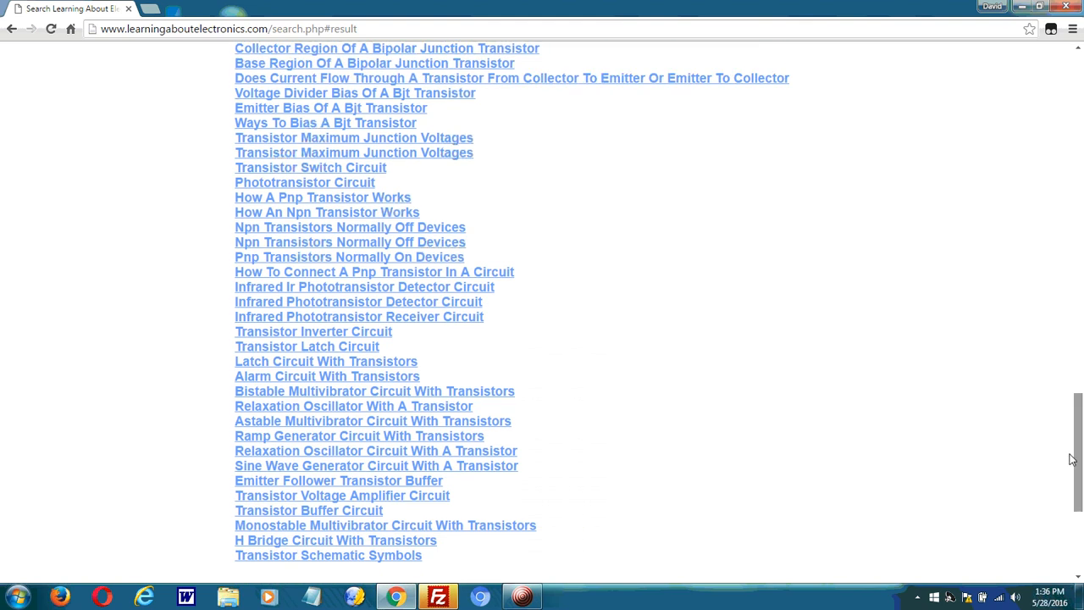
Step: Open 'Latch Circuit With Transistors', scroll through the article, then go back
click(326, 361)
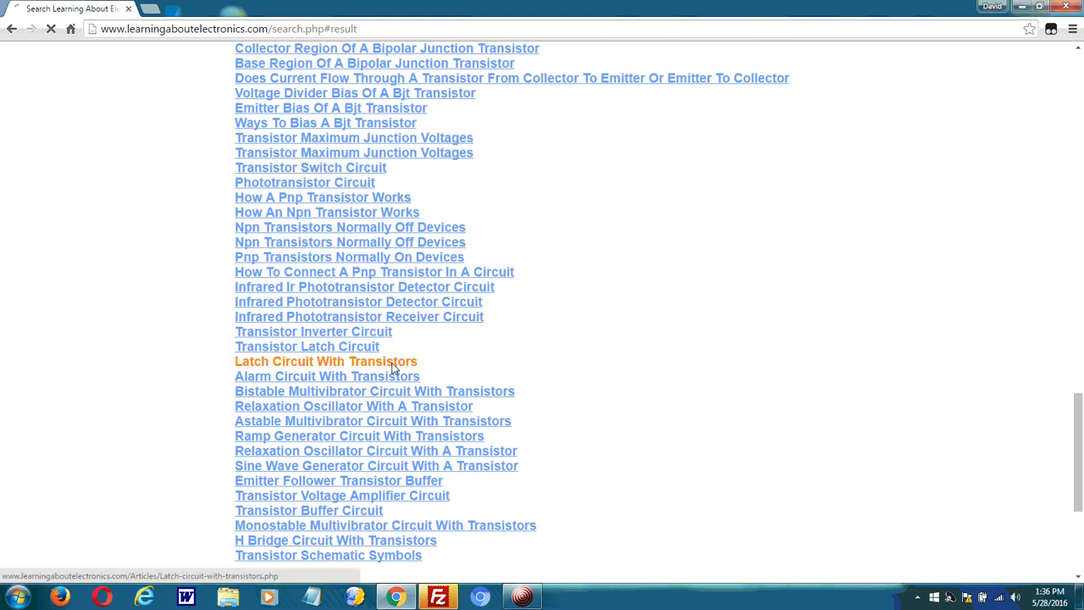
click(326, 362)
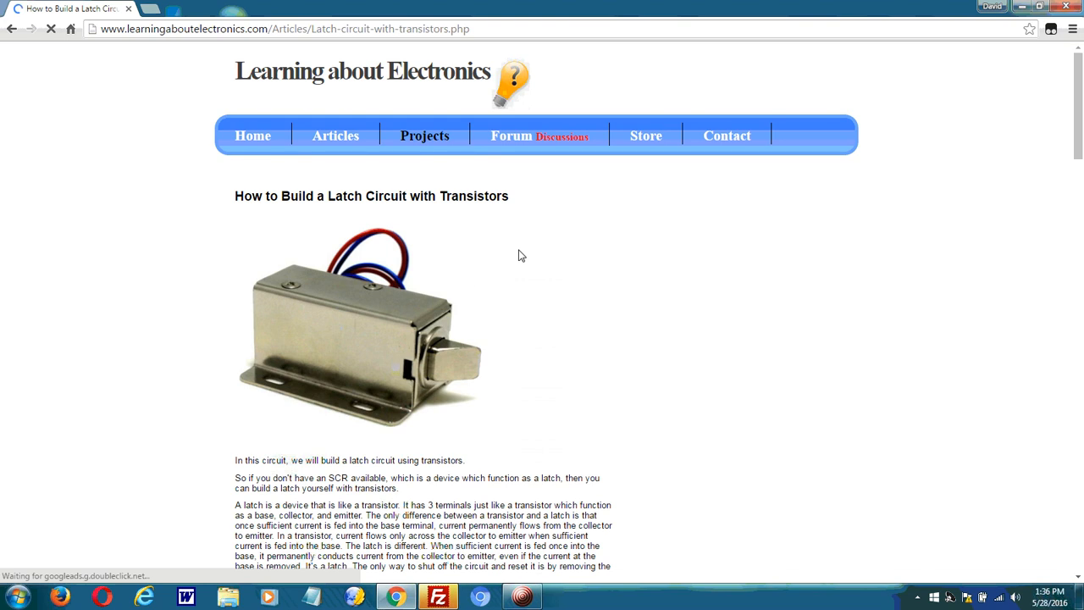
scroll(down, 3)
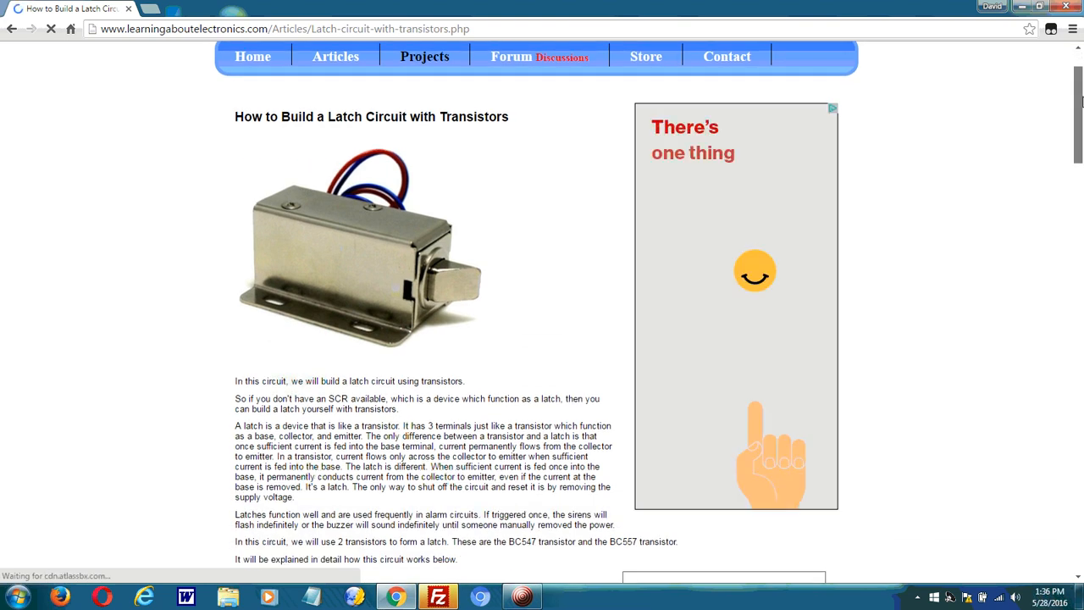
scroll(down, 3)
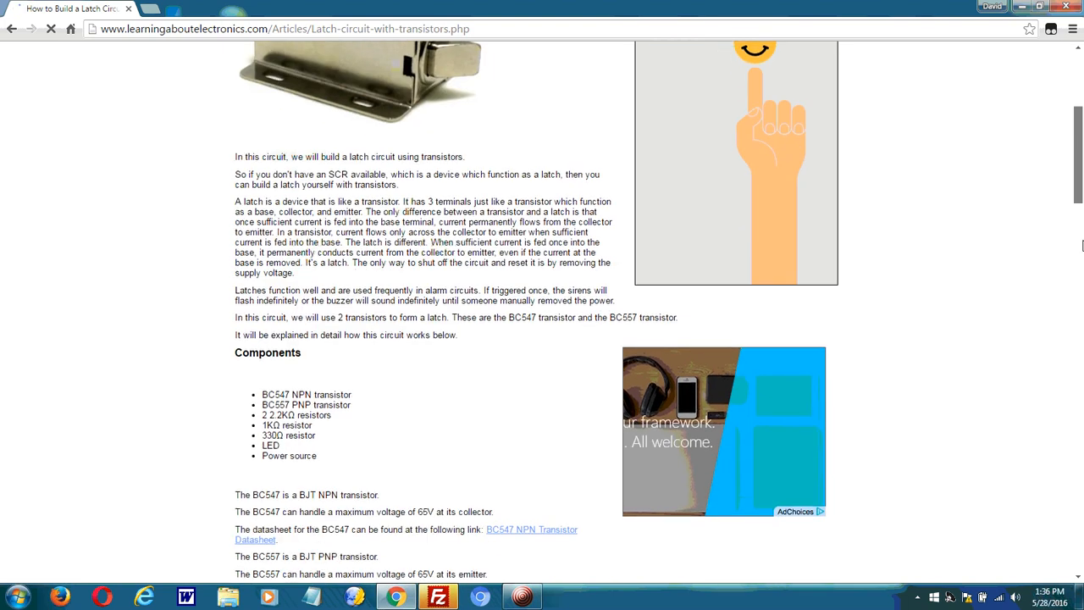
scroll(down, 3)
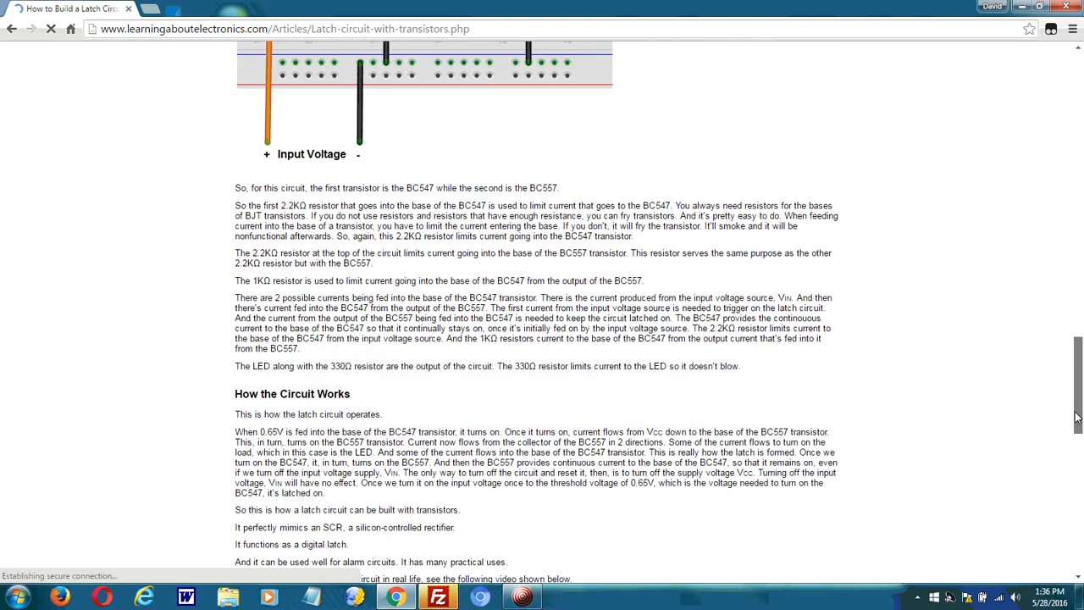
scroll(down, 3)
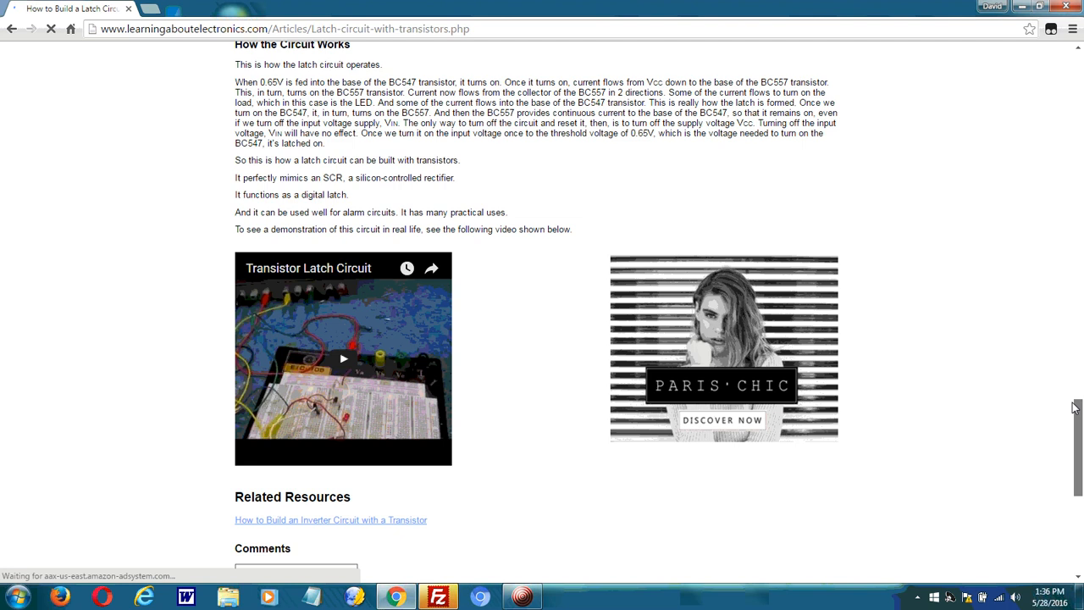
scroll(up, 3)
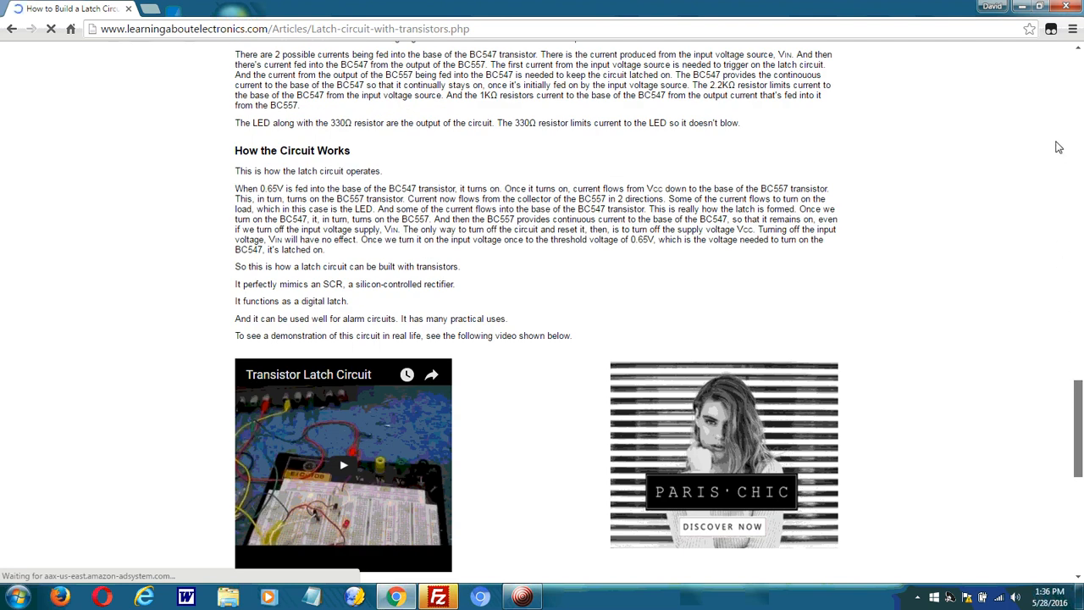
mouse_move(1073, 298)
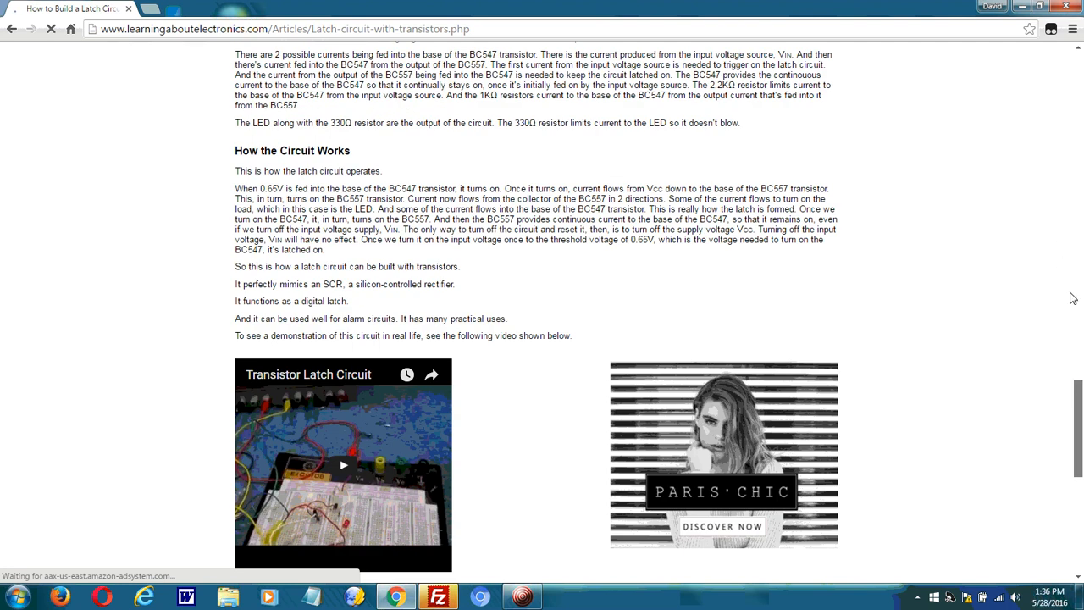
scroll(up, 3)
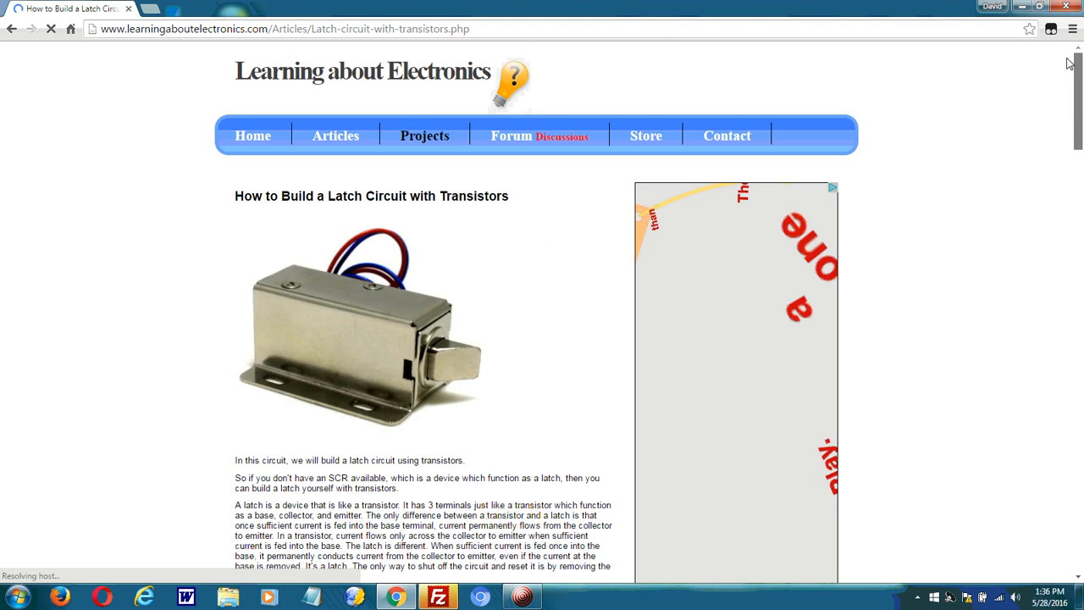
click(12, 29)
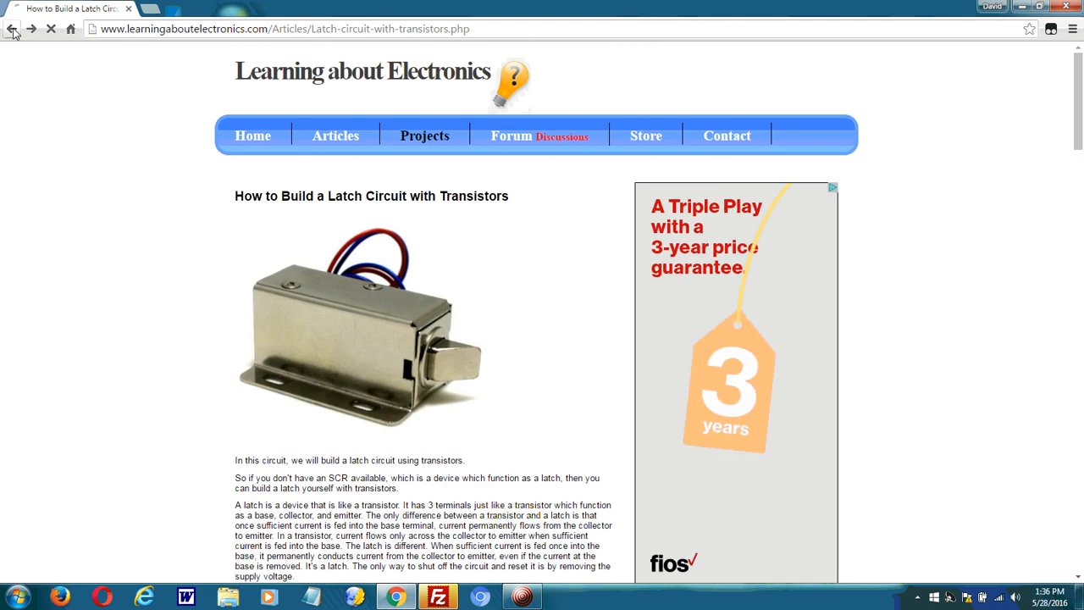
Step: Return to the search page and search for 'calculator'
click(13, 28)
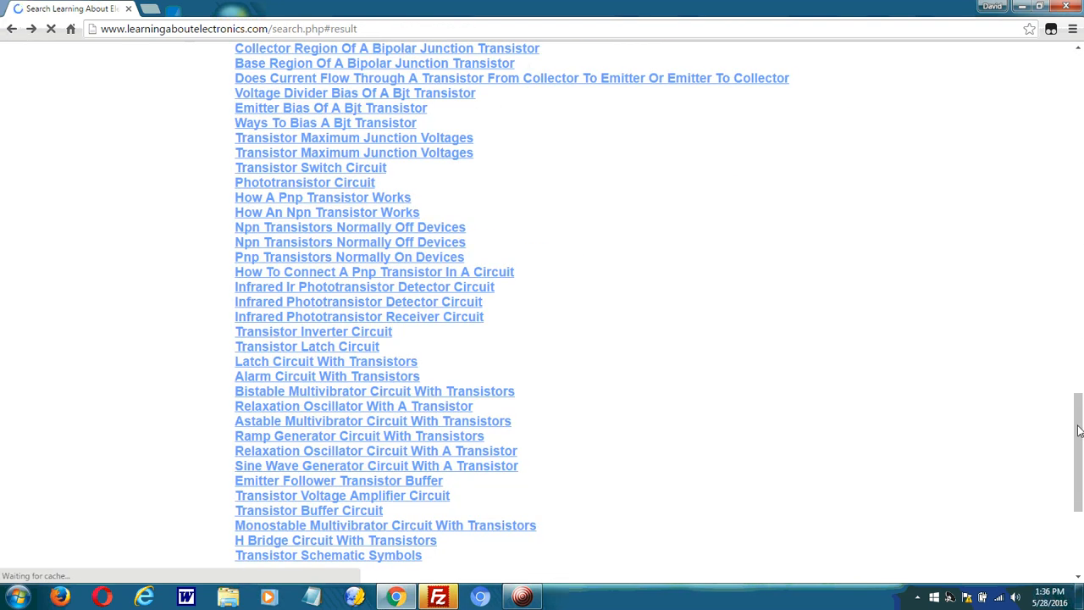
scroll(up, 3)
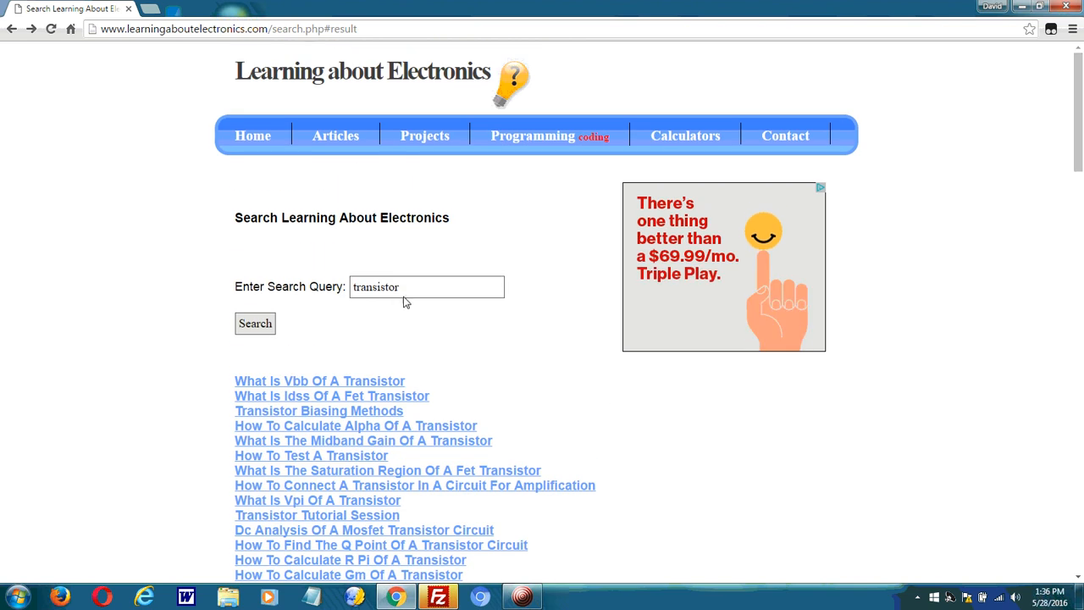
text(calculator)
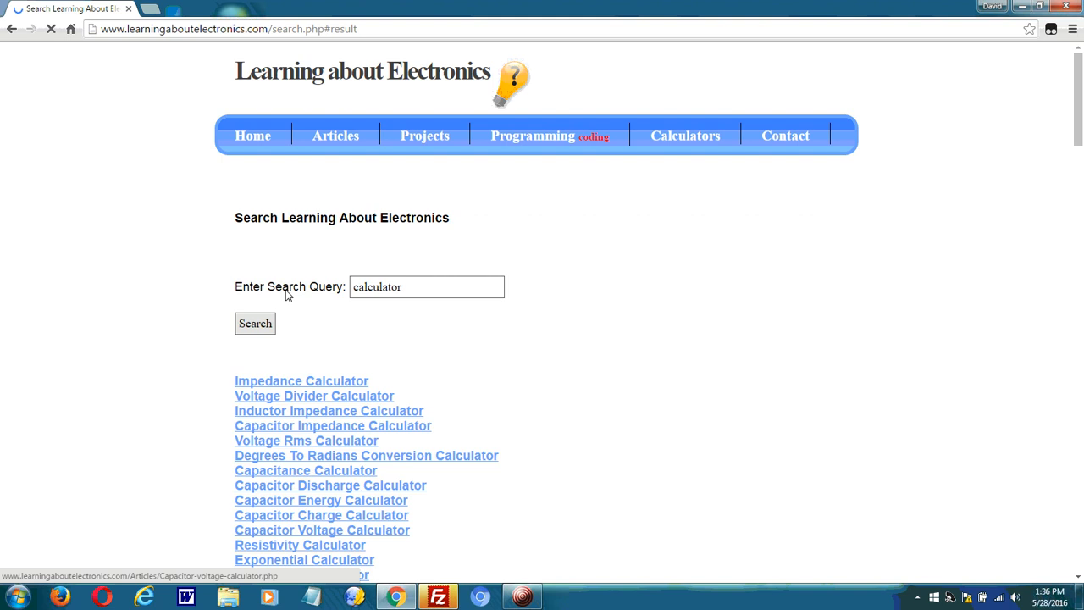
scroll(down, 3)
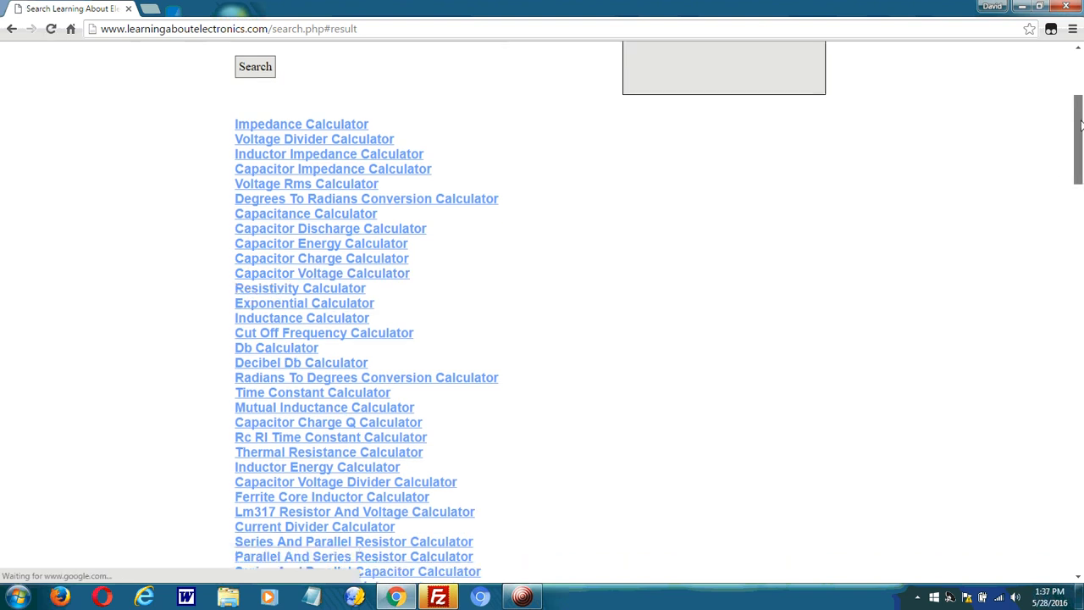
scroll(down, 3)
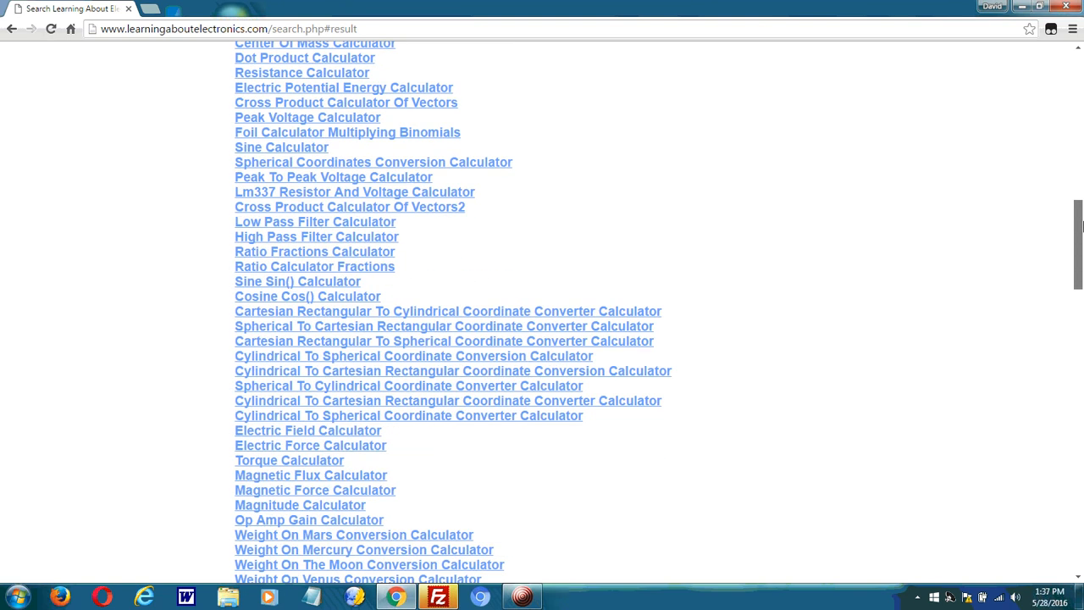
scroll(down, 3)
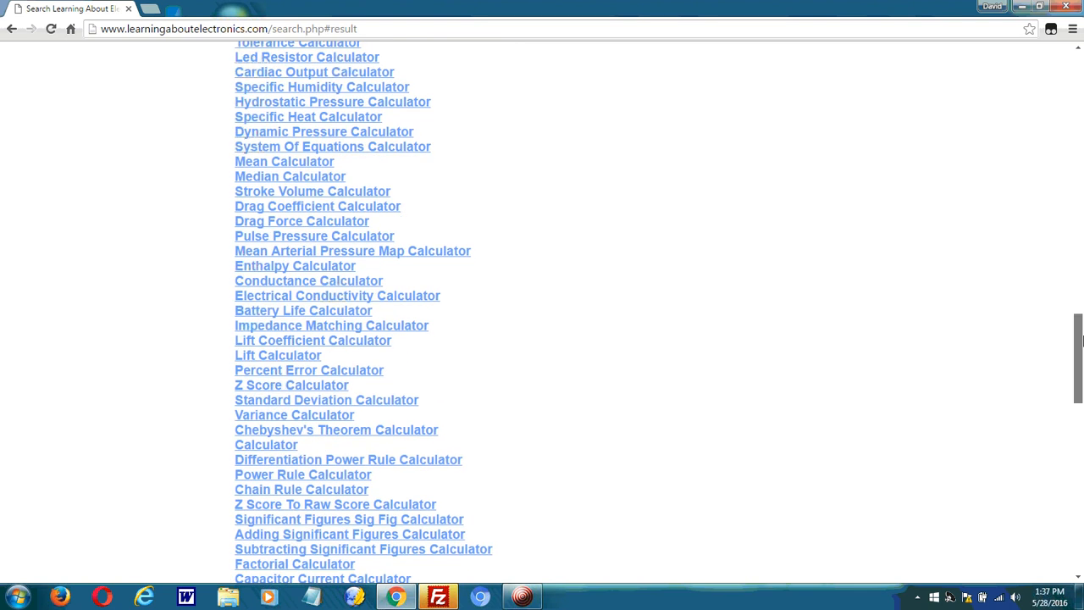
Step: Scroll the calculator results down to 'Cutoff Frequency Calculator' and back up
scroll(down, 3)
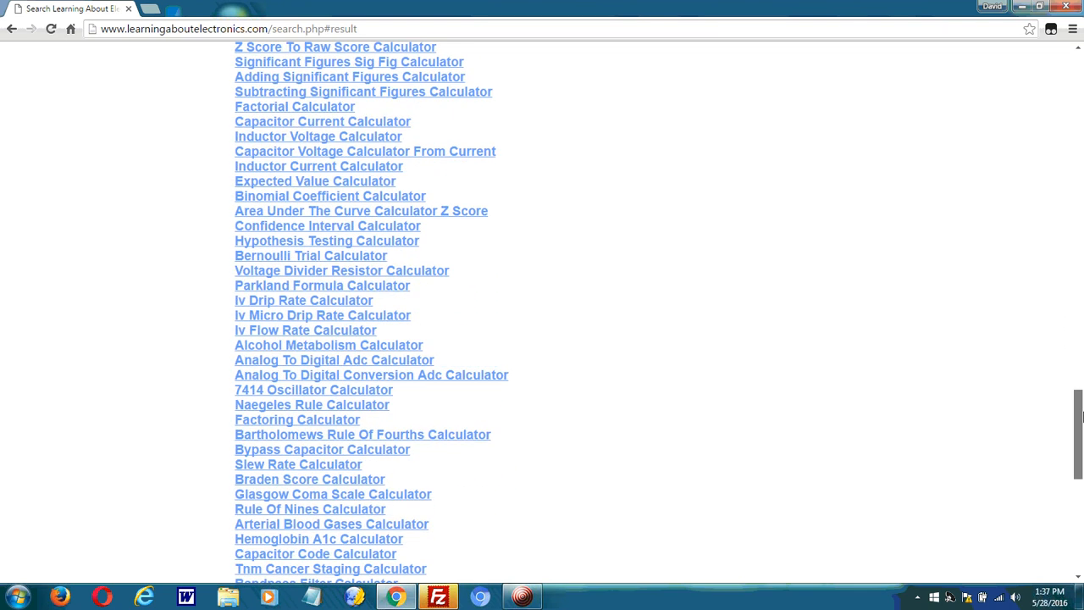
scroll(down, 3)
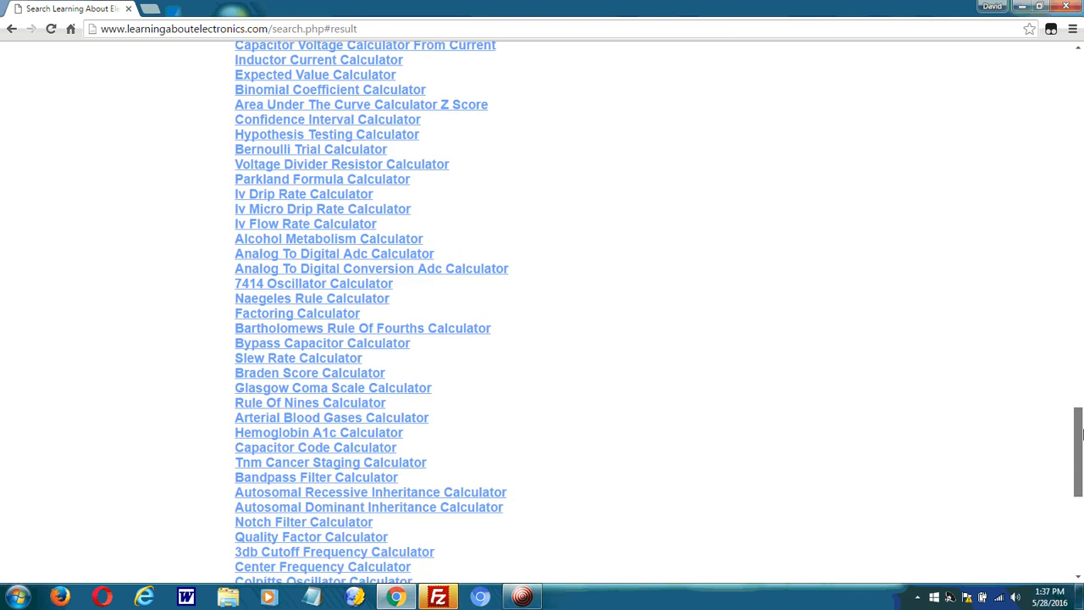
scroll(down, 3)
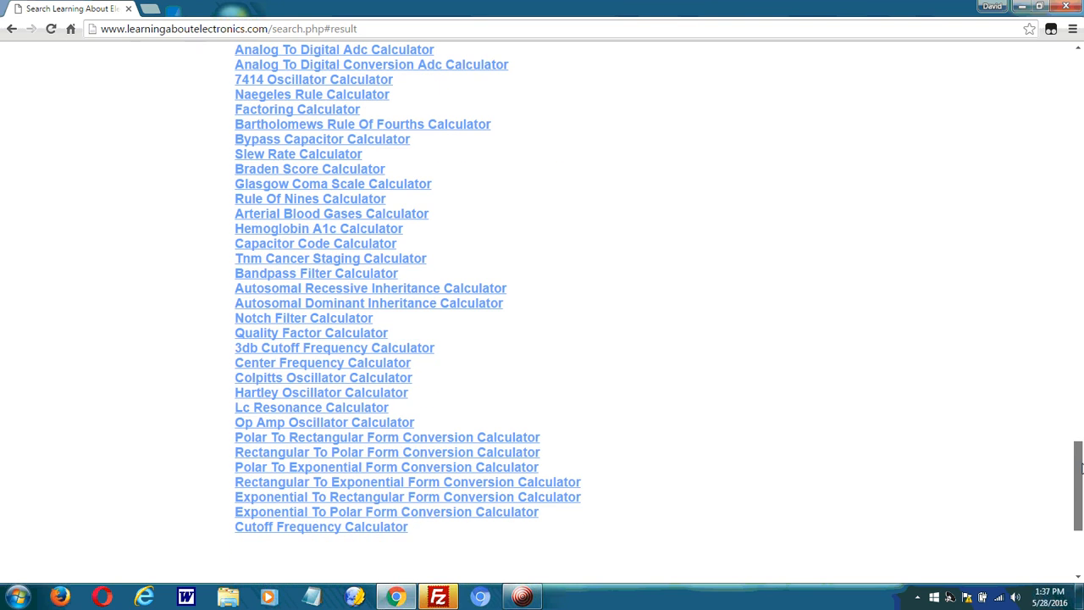
scroll(down, 3)
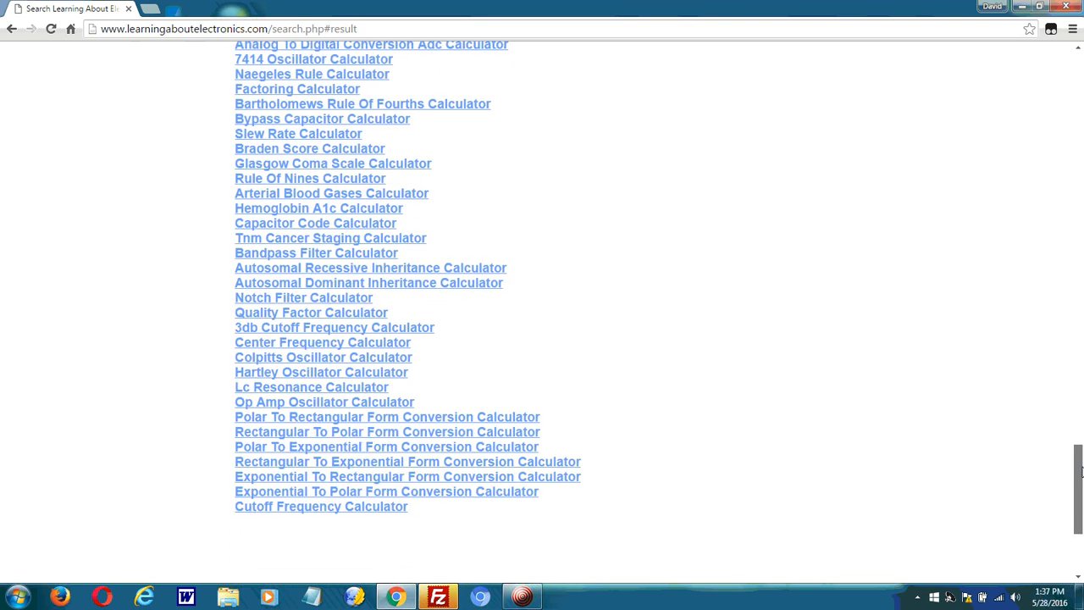
scroll(up, 3)
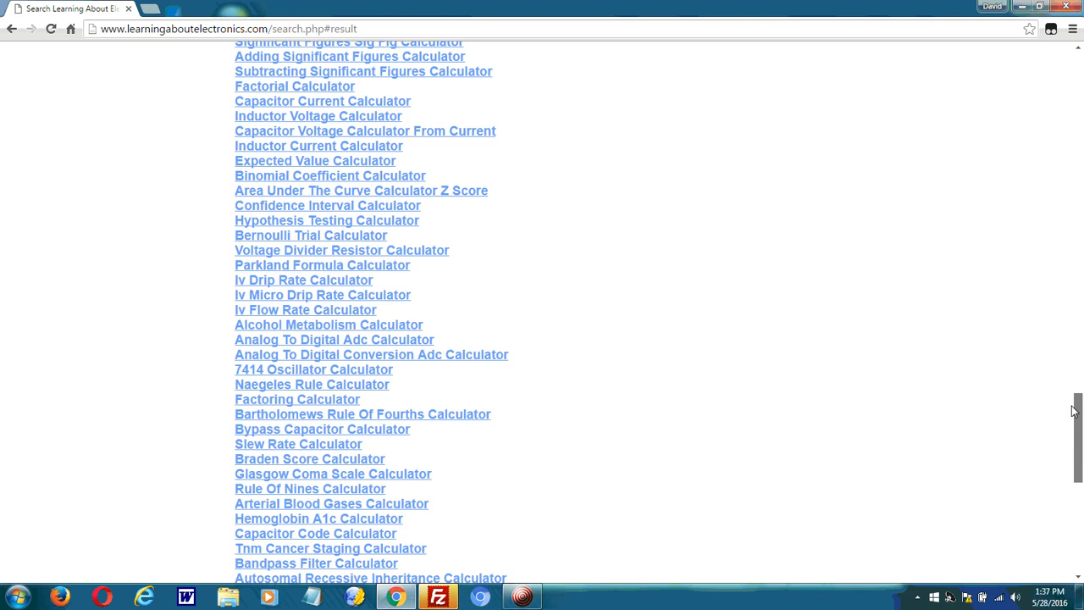
scroll(up, 3)
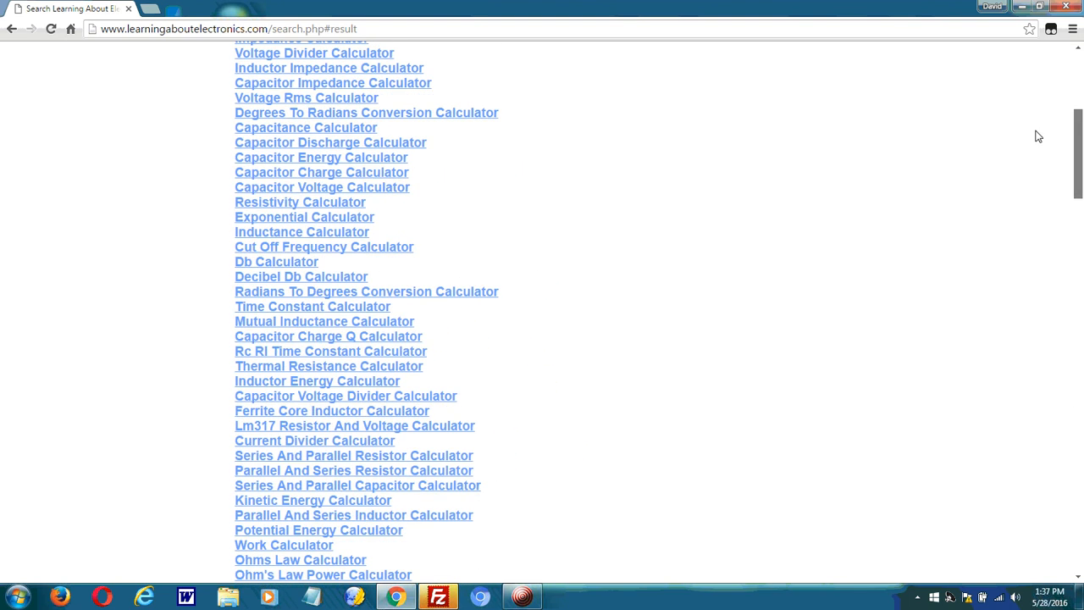
scroll(up, 3)
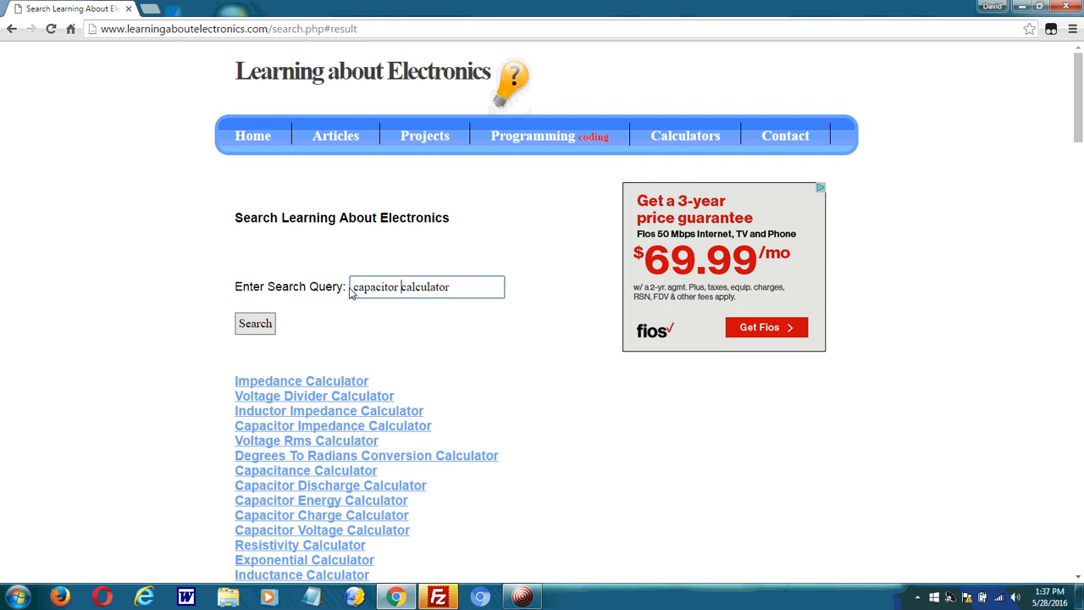
Step: Search 'capacitor calculator' for twelve results, then replace the query with 'hypothesis test'
click(255, 323)
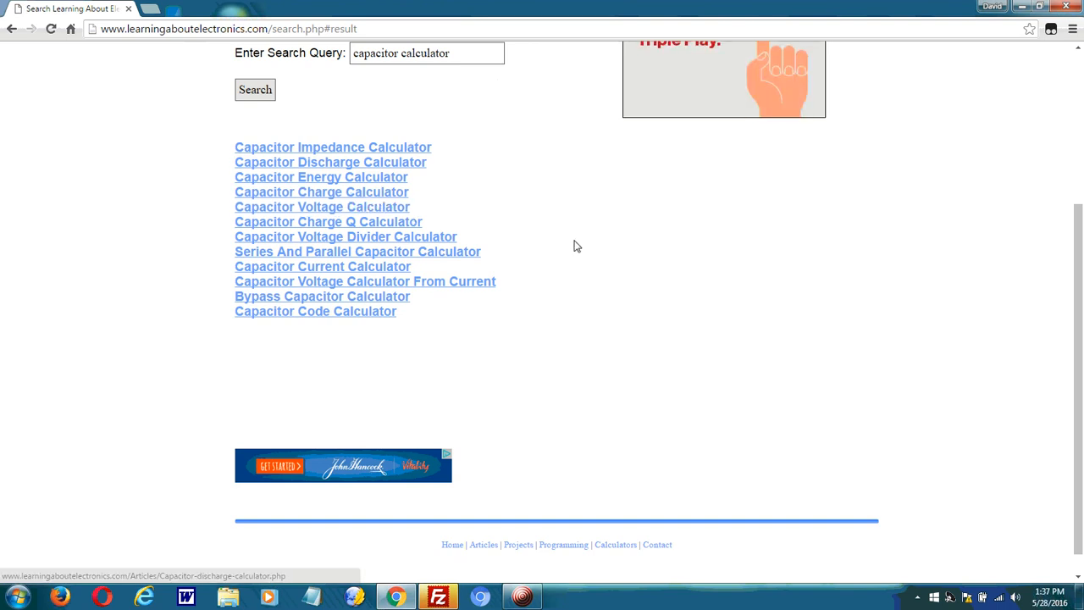
scroll(up, 3)
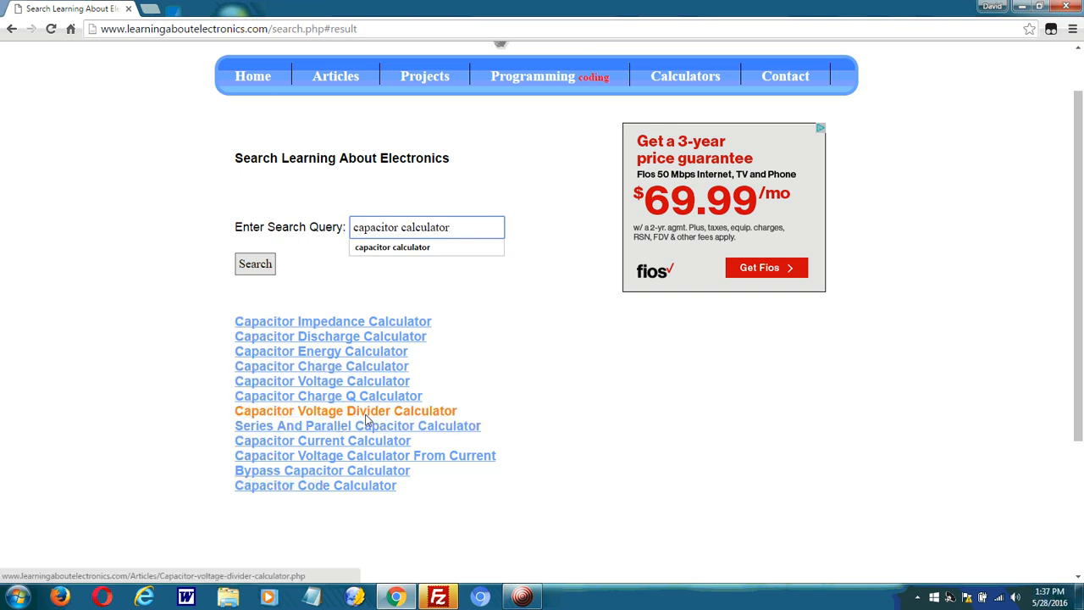
triple_click(426, 227)
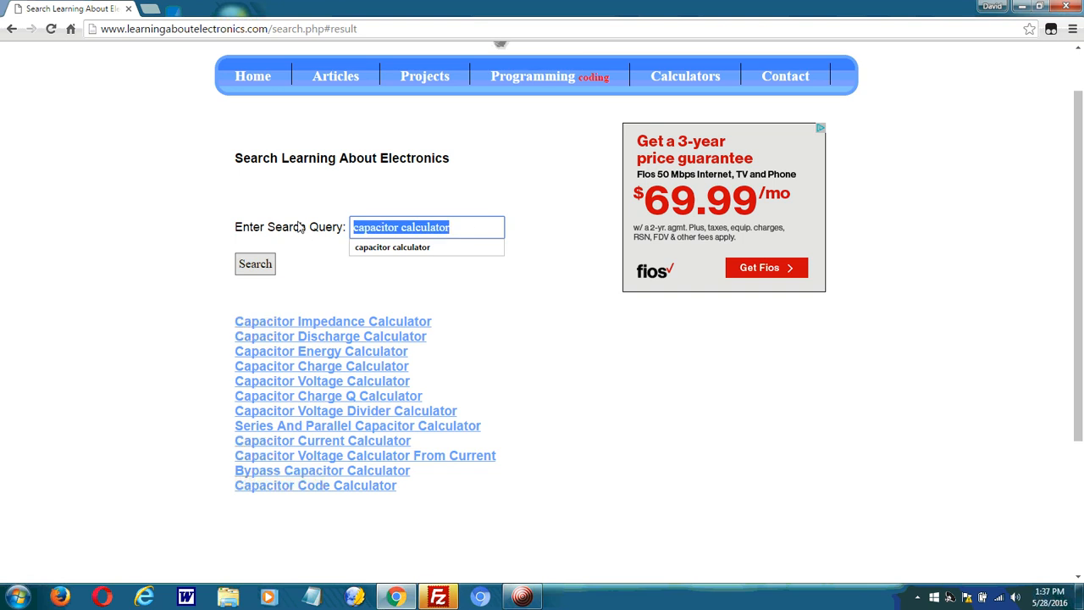
text(hypothesis test)
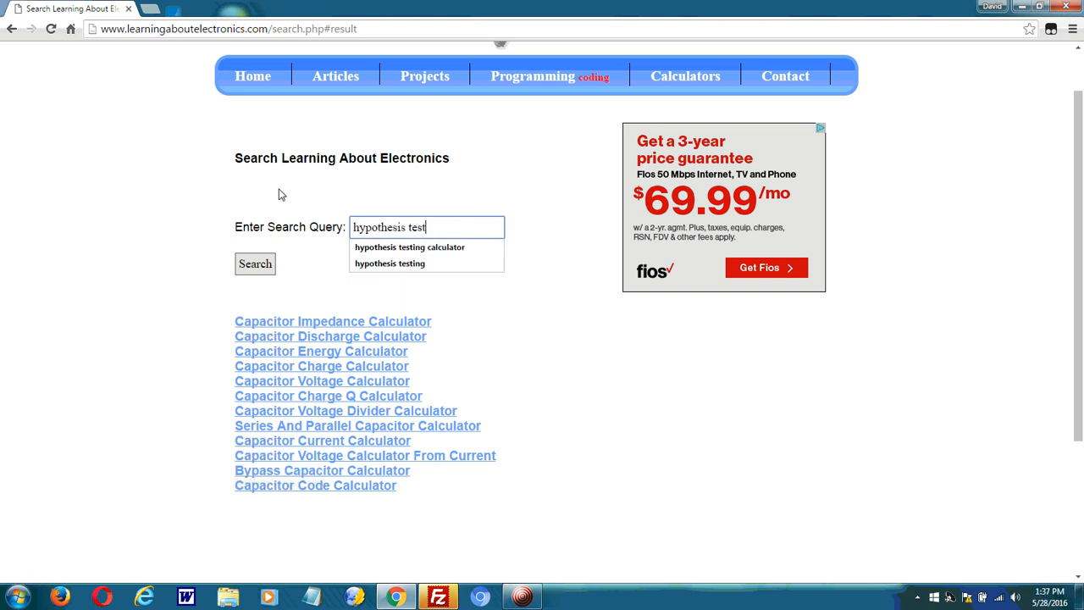
Step: Search 'hypothesis testing calculator' from the suggestion, getting one match, then minimize Chrome
click(409, 246)
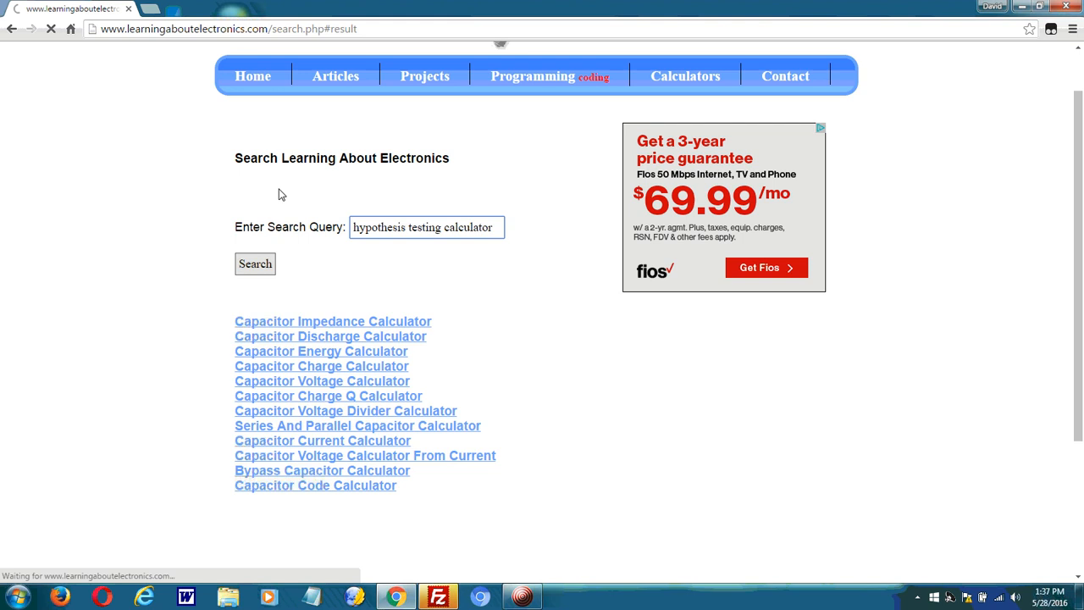
click(255, 263)
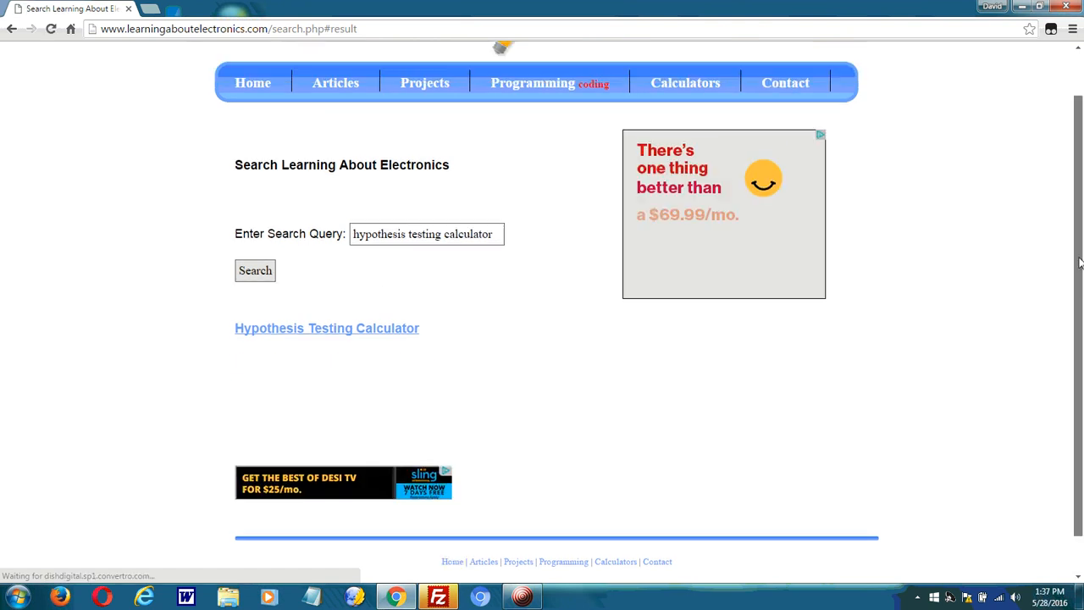
scroll(up, 3)
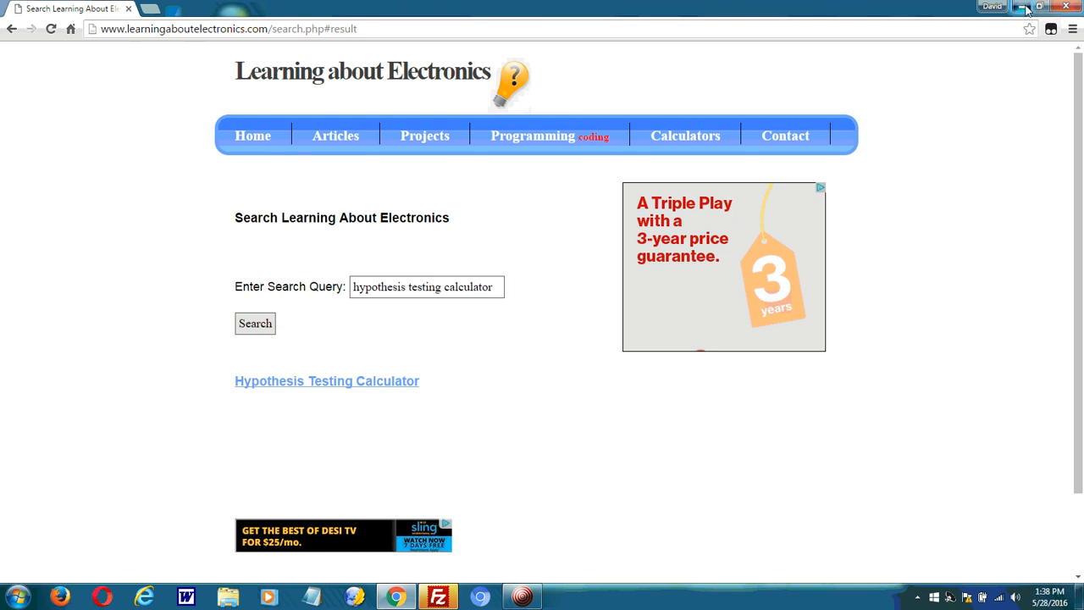
click(1026, 8)
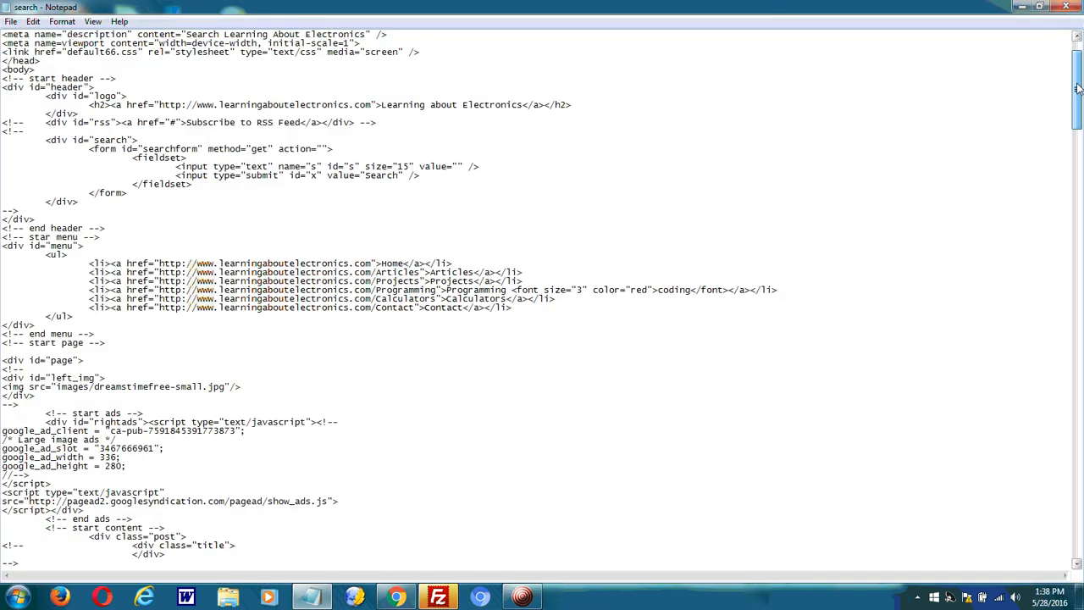
Step: Scroll search.php to the query lowercasing, trimming and splitting code and search form
scroll(down, 3)
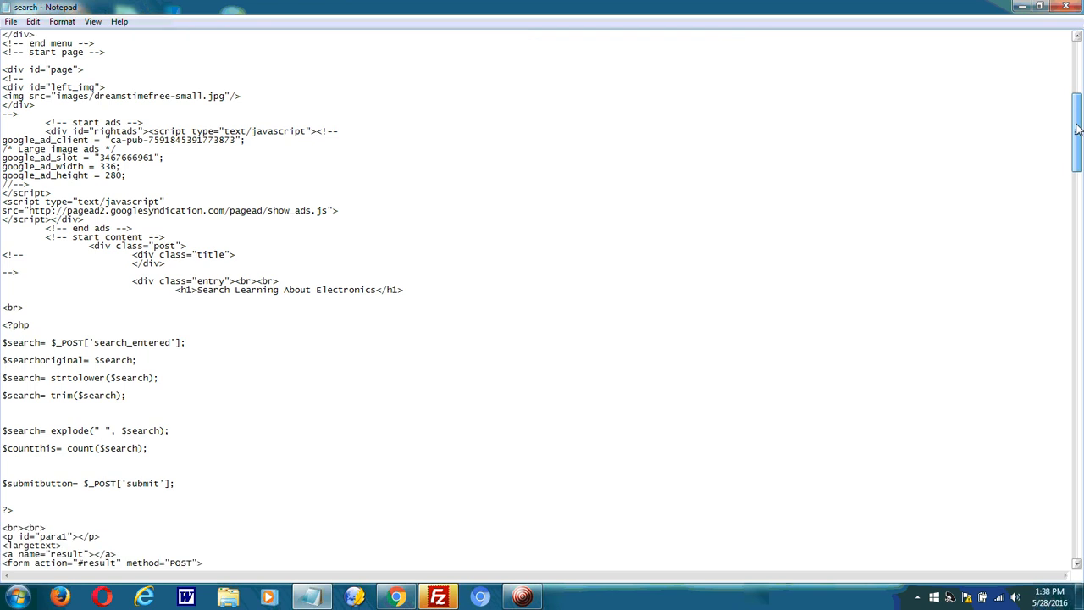
scroll(down, 3)
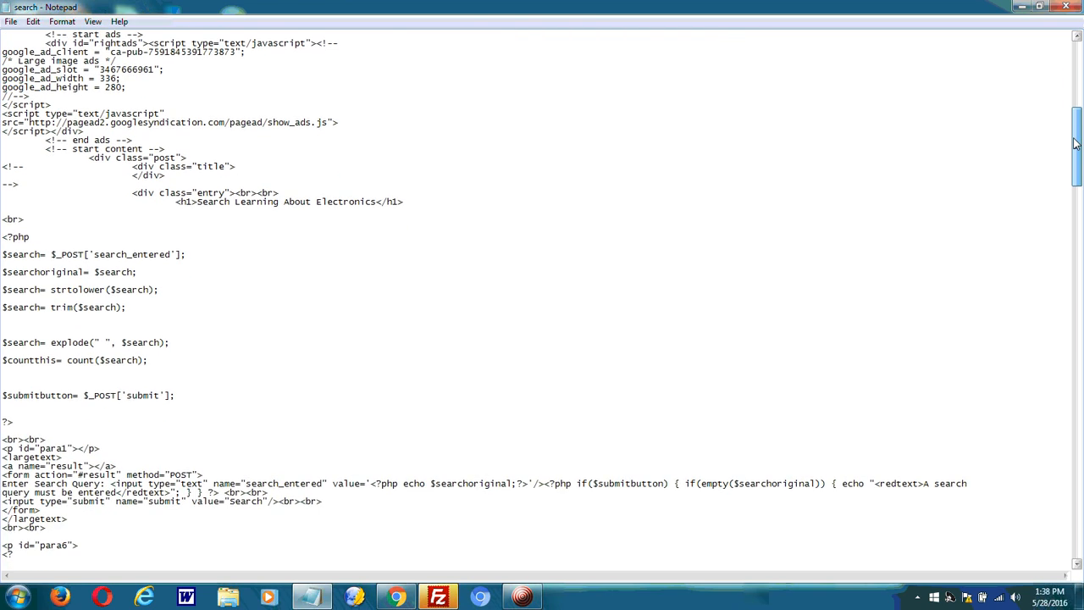
scroll(down, 3)
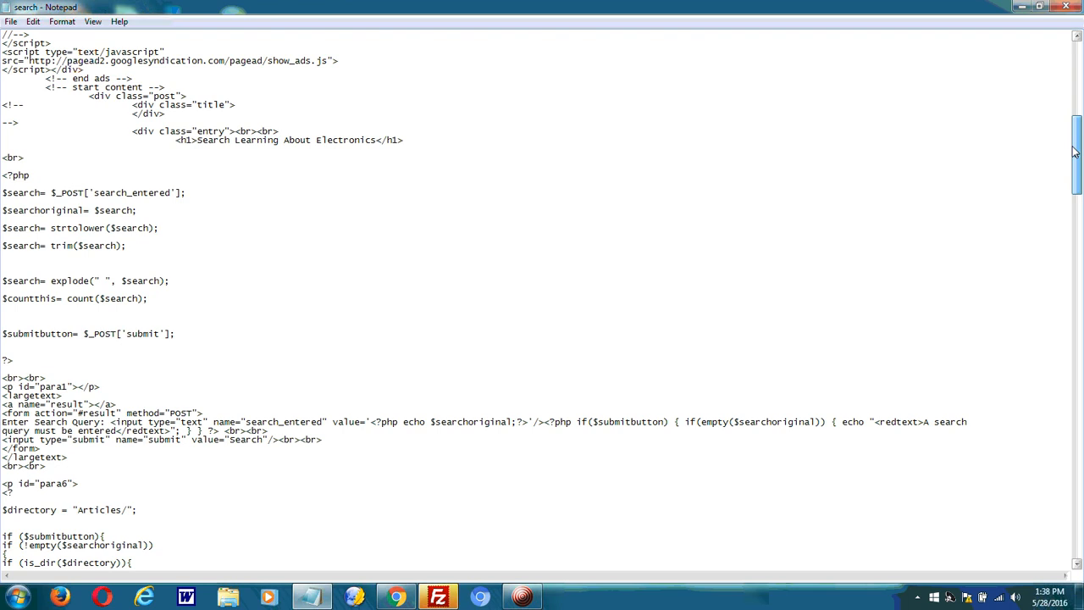
scroll(down, 3)
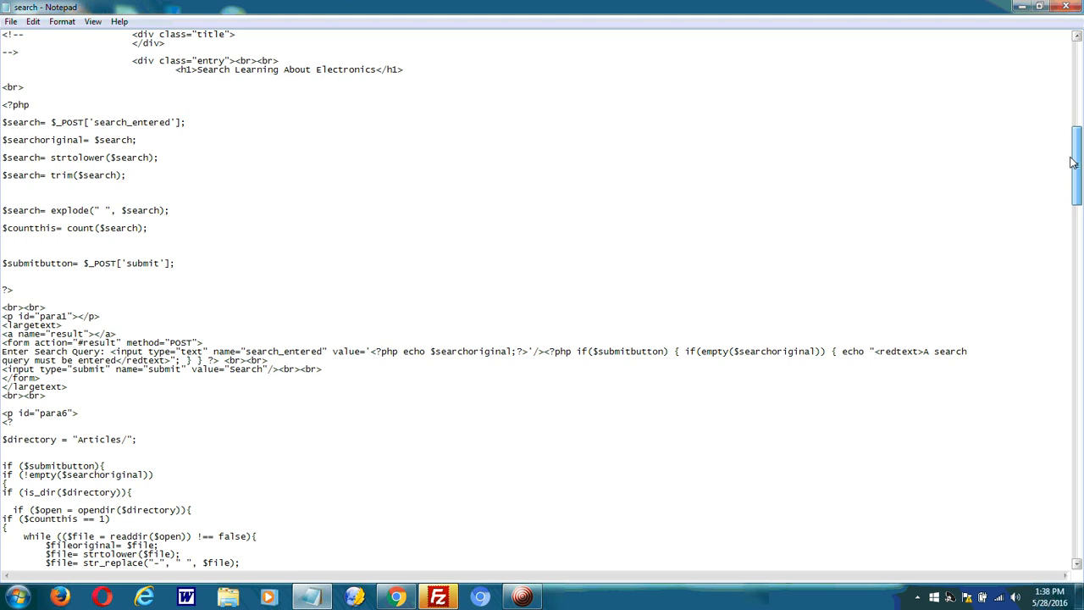
scroll(up, 3)
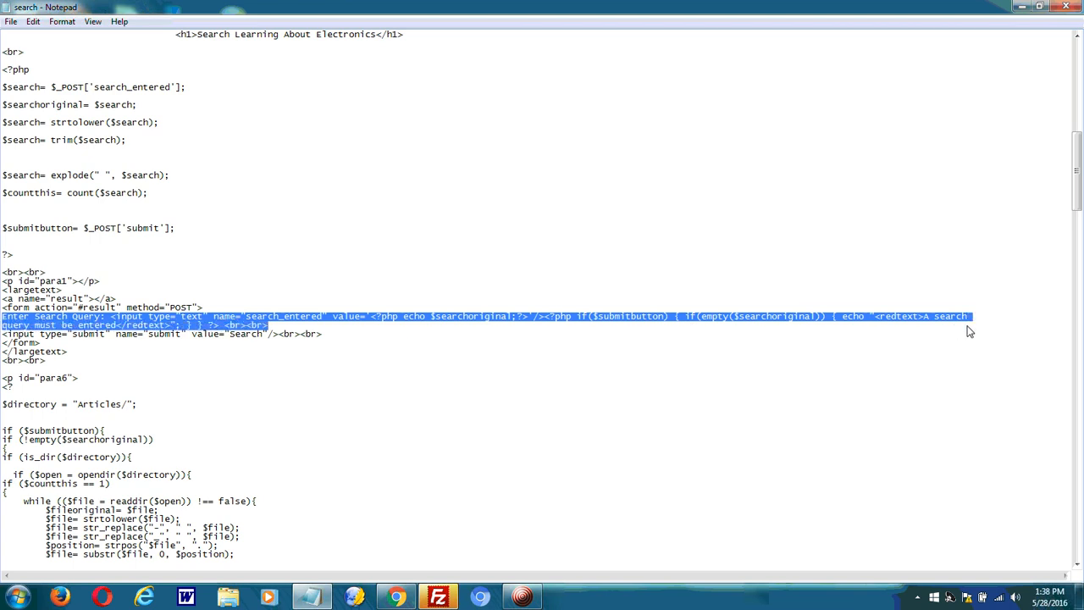
click(788, 326)
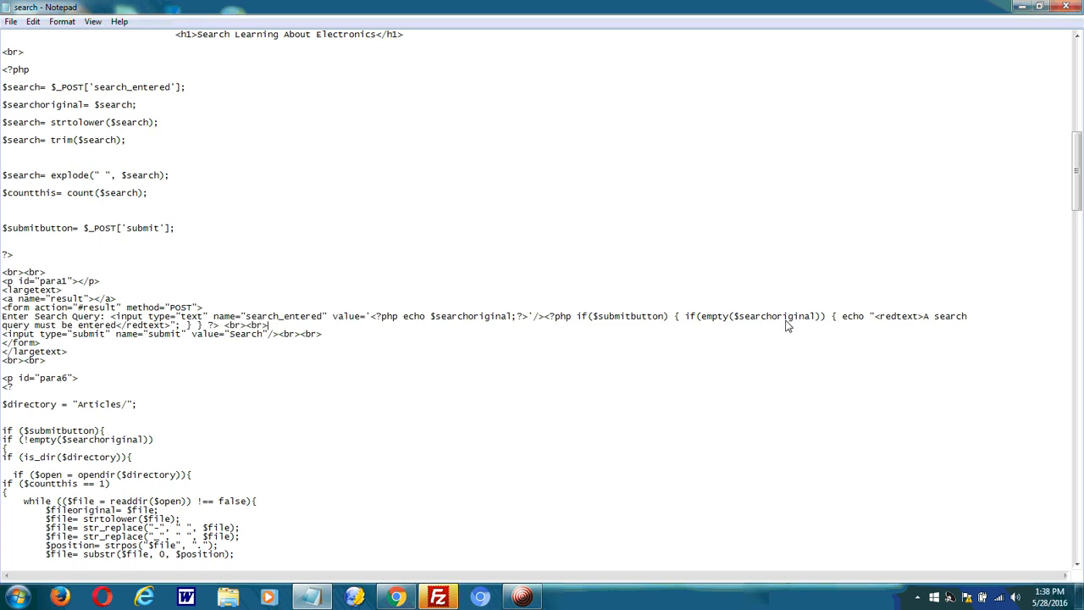
drag(2, 86, 160, 122)
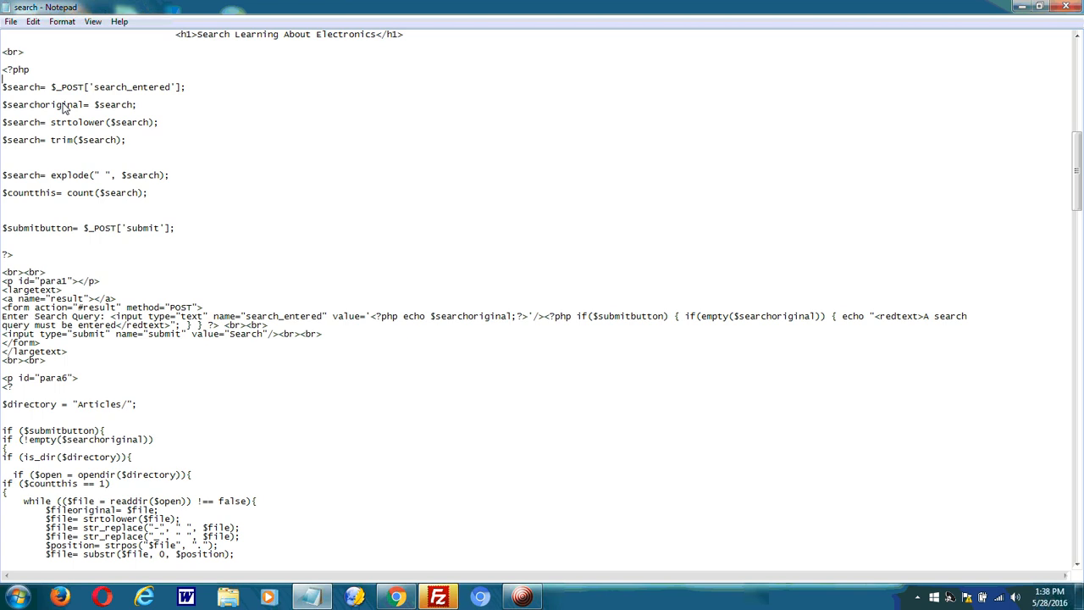
mouse_move(151, 107)
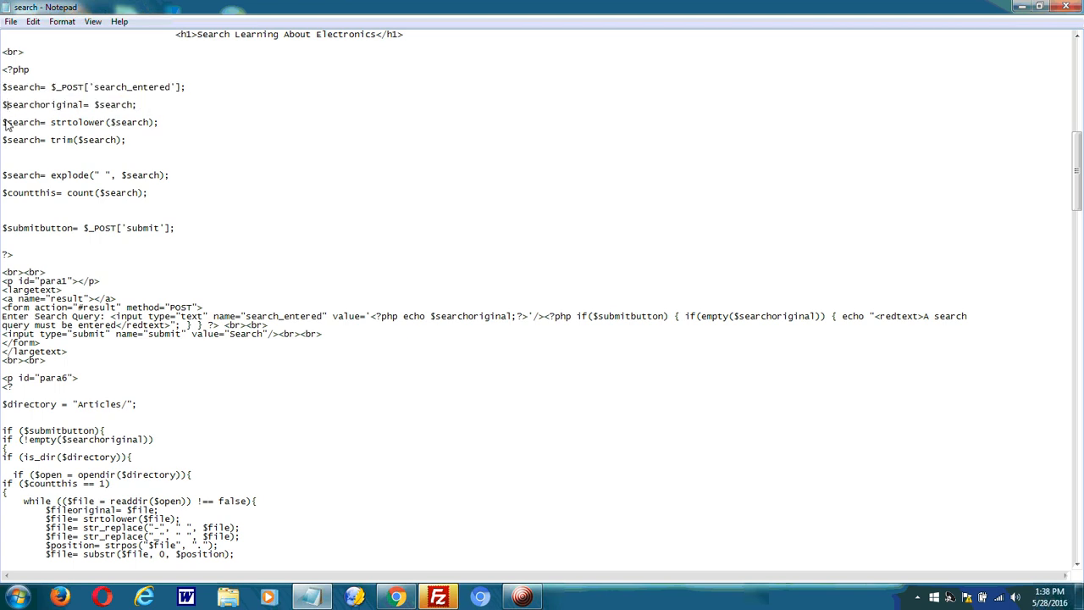
drag(3, 122, 127, 140)
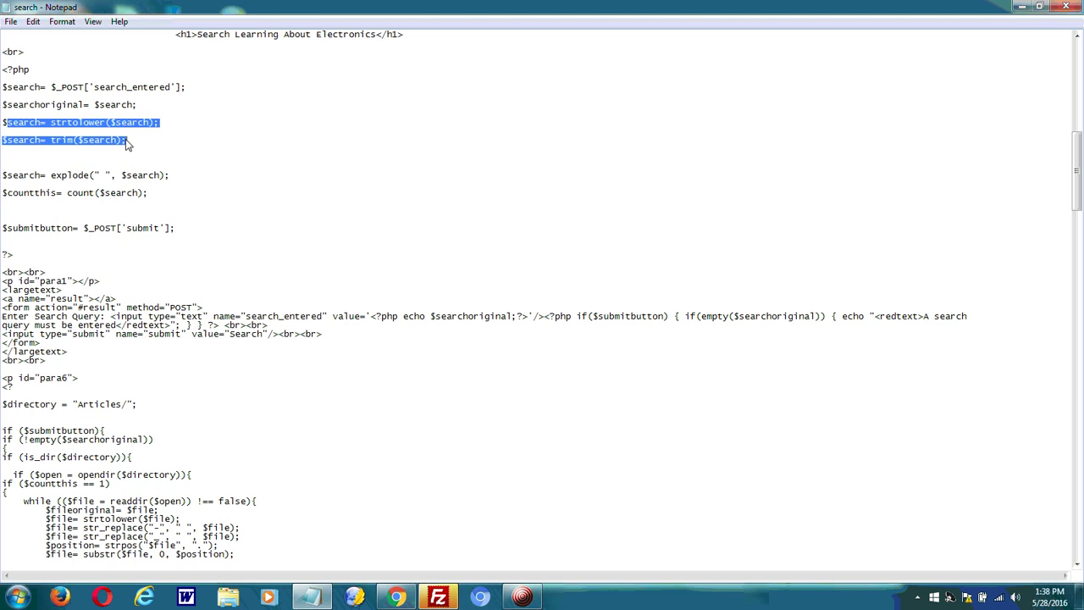
click(38, 131)
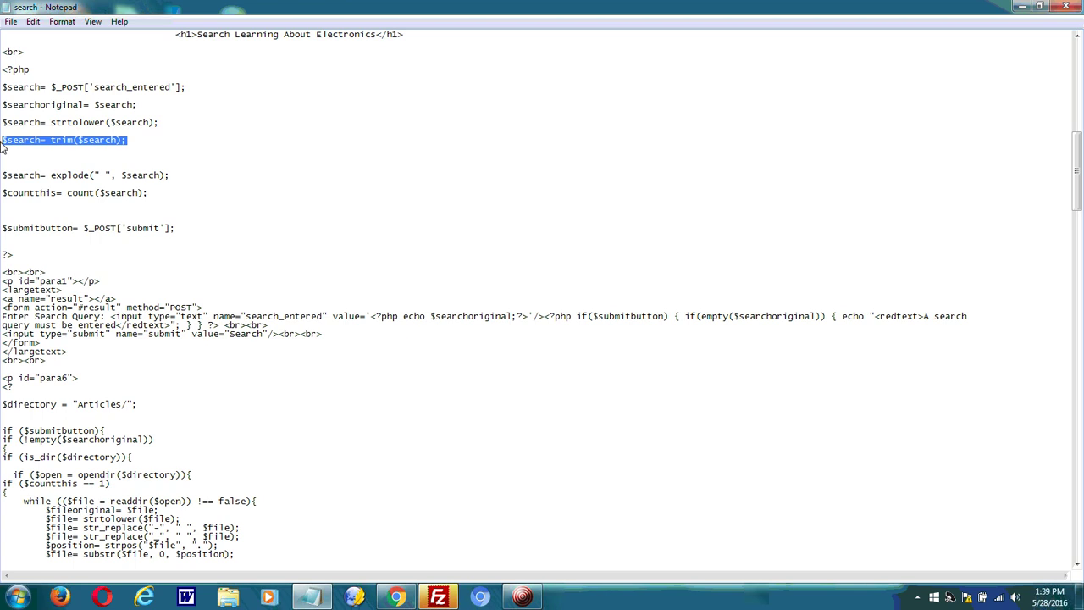
click(4, 174)
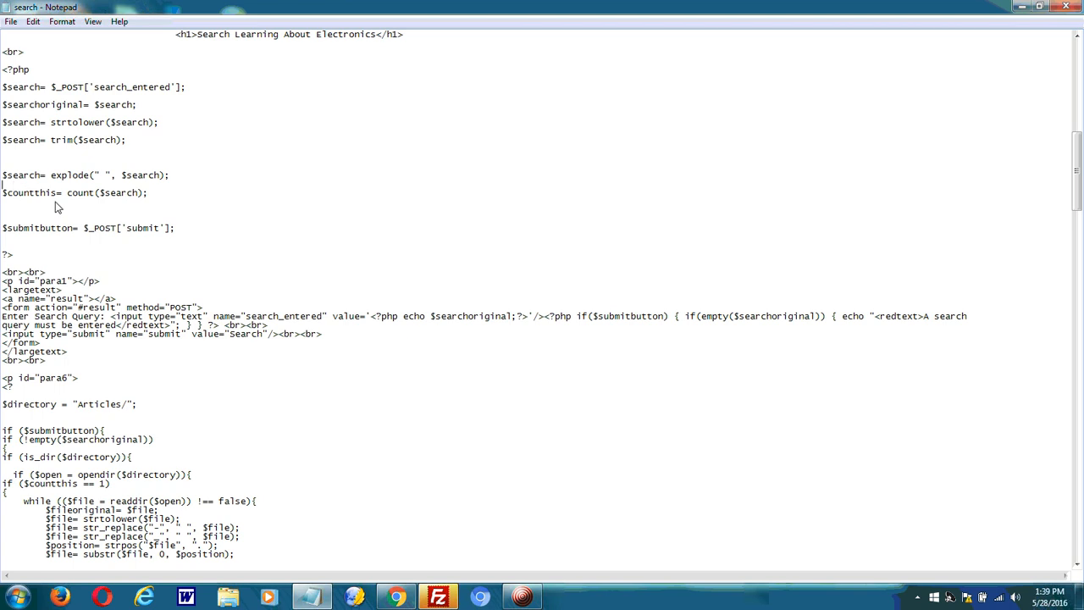
drag(3, 174, 148, 192)
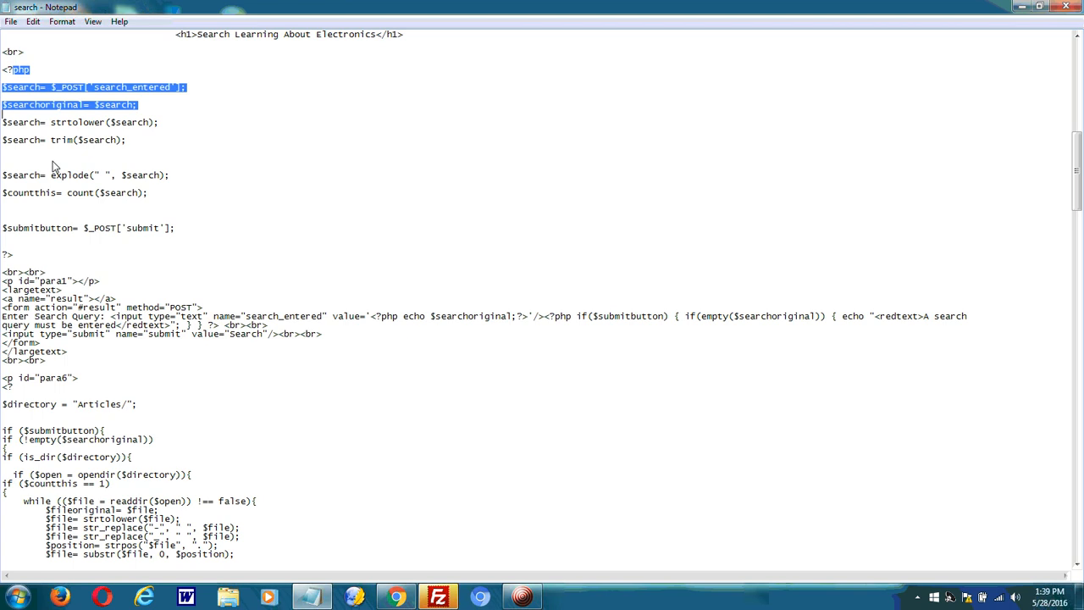
click(446, 257)
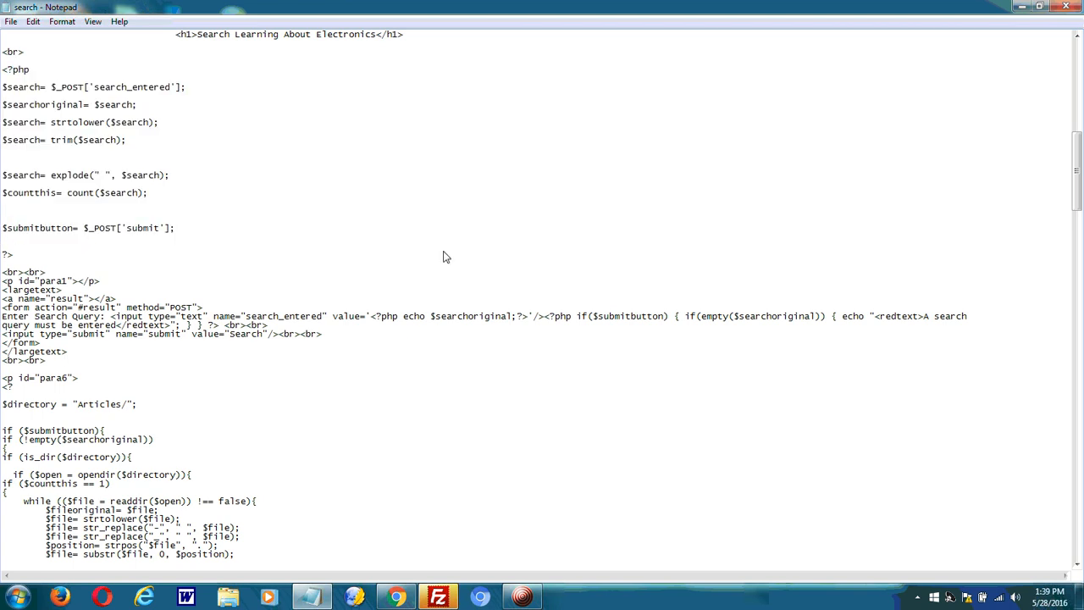
mouse_move(1077, 174)
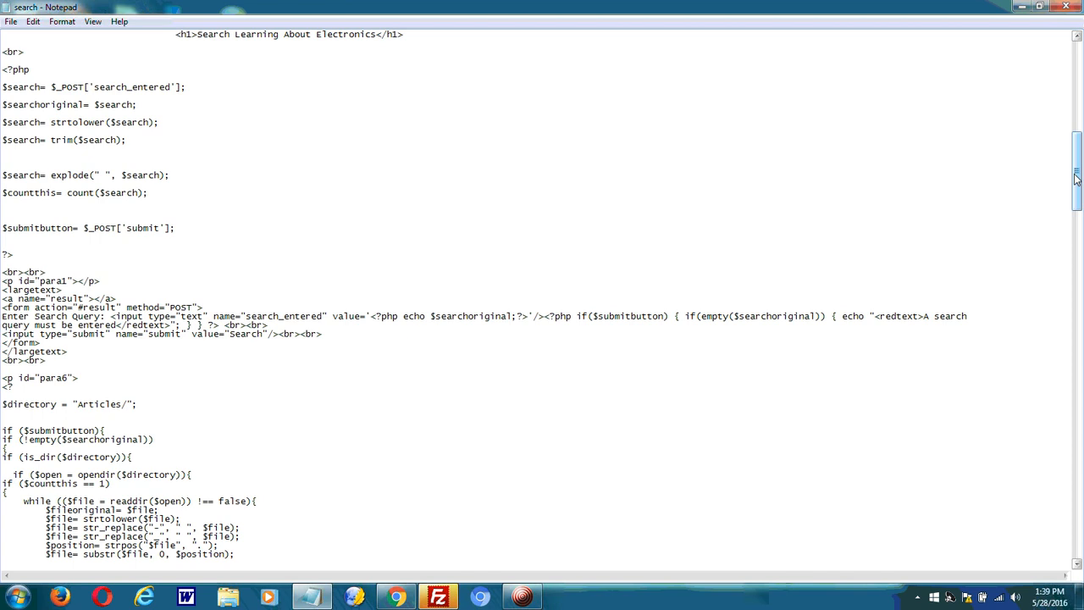
Step: Scroll to the $directory = "Articles/" code and highlight its lines, then deselect
scroll(down, 3)
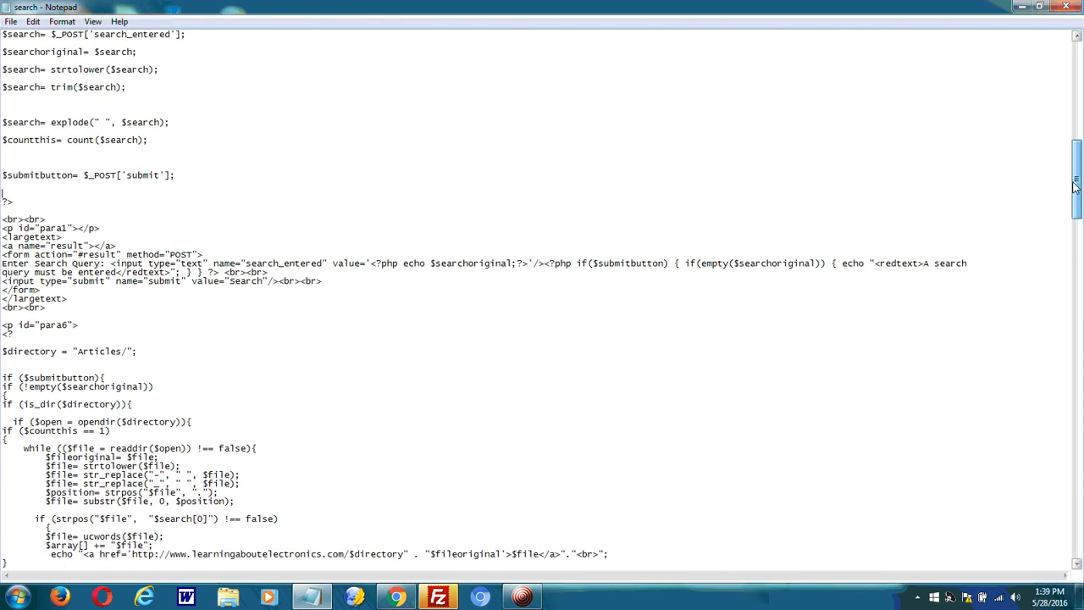
scroll(down, 3)
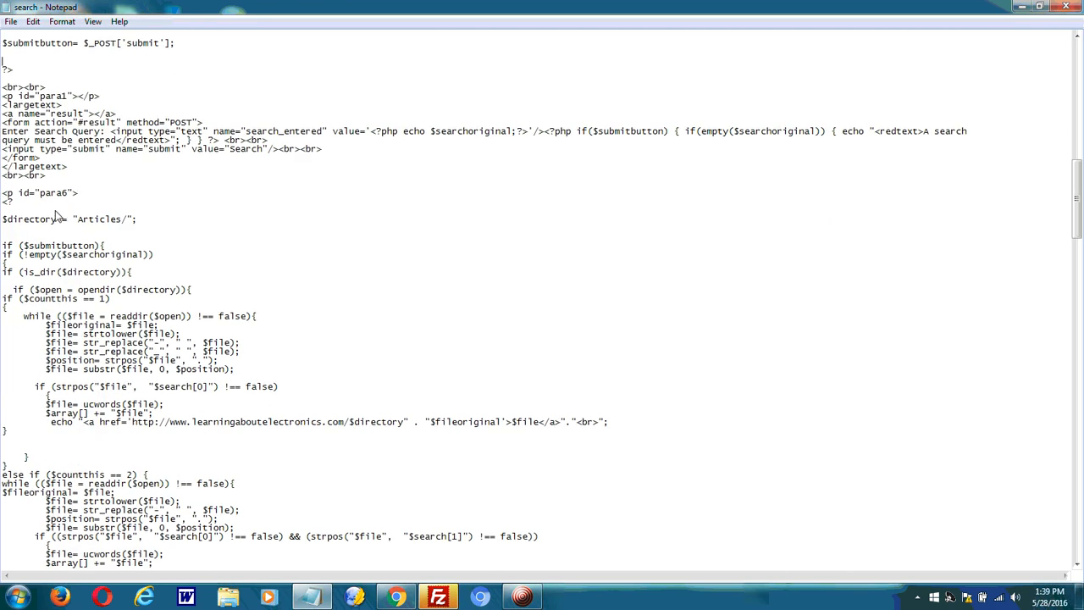
triple_click(68, 219)
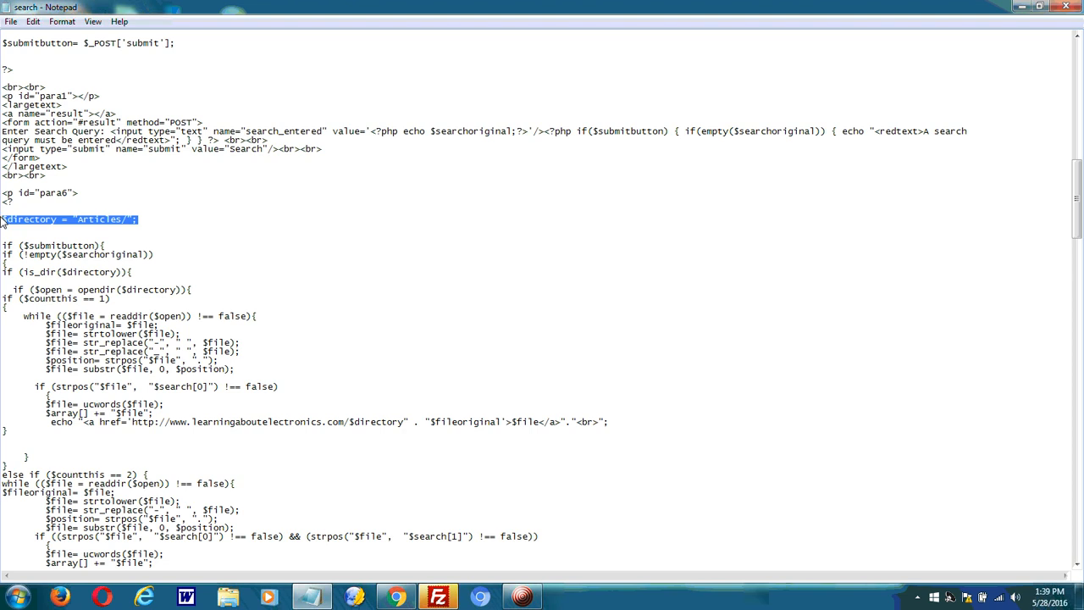
click(12, 230)
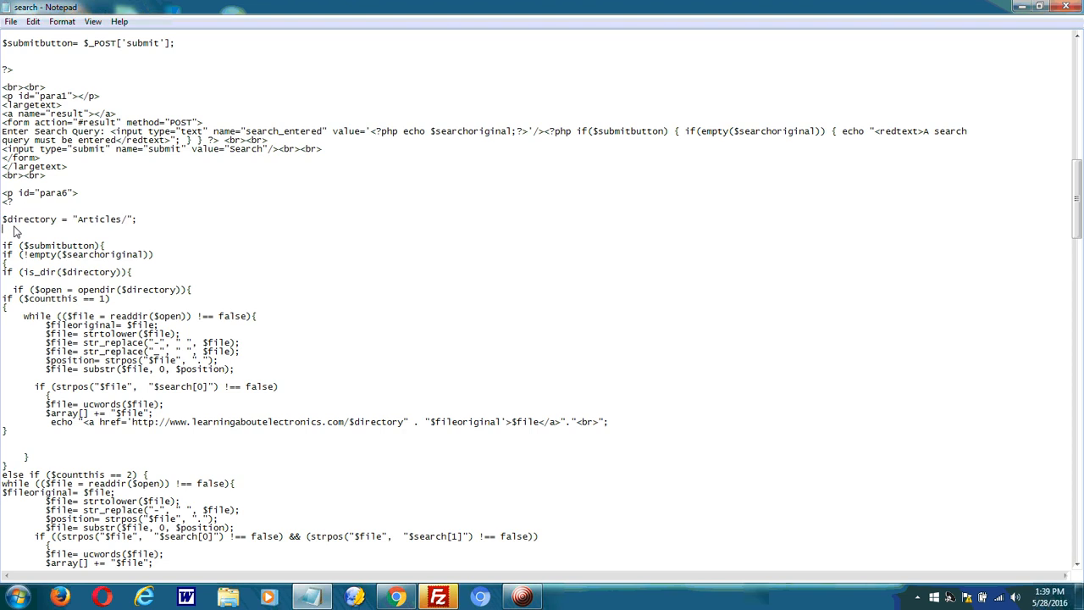
triple_click(68, 219)
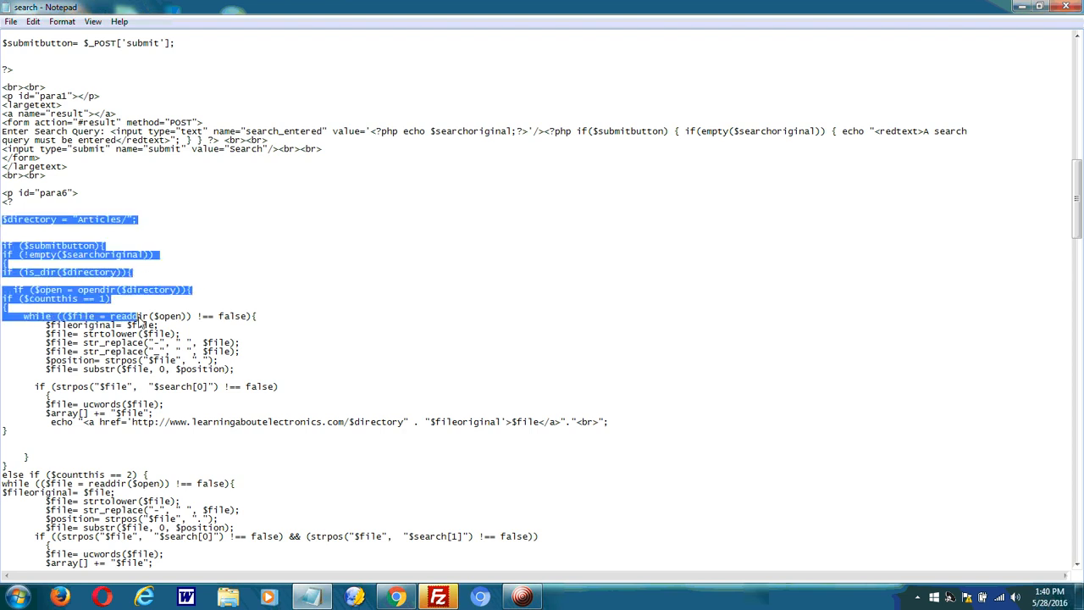
click(85, 261)
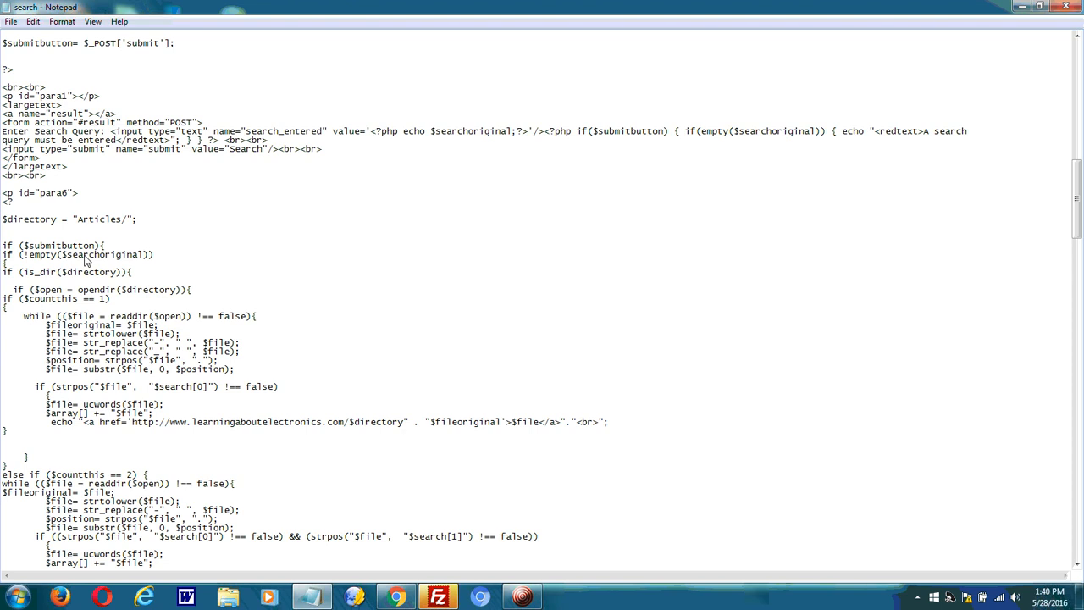
mouse_move(1062, 104)
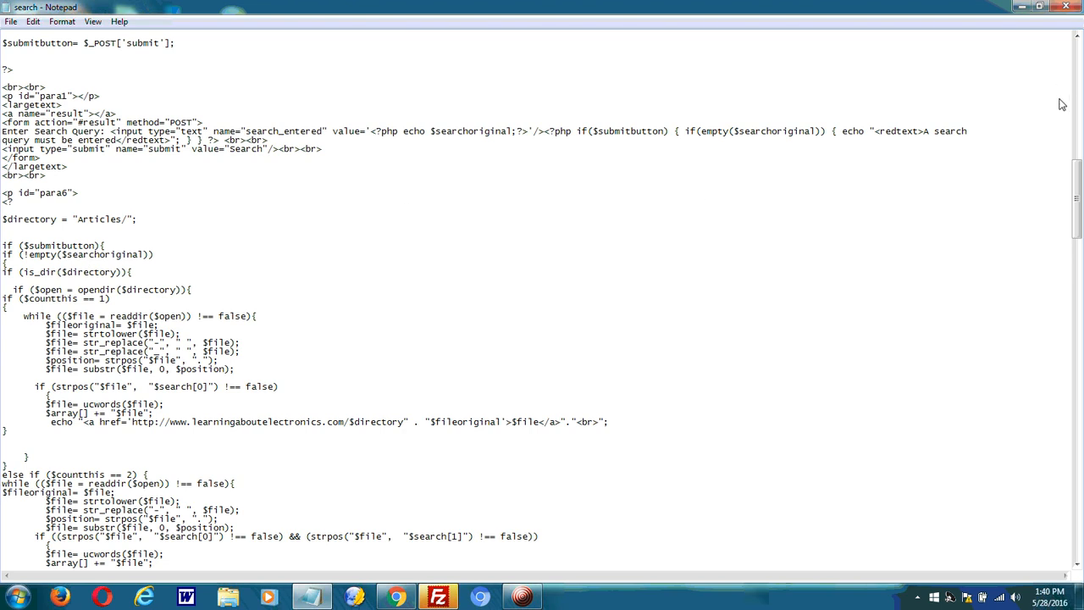
scroll(down, 3)
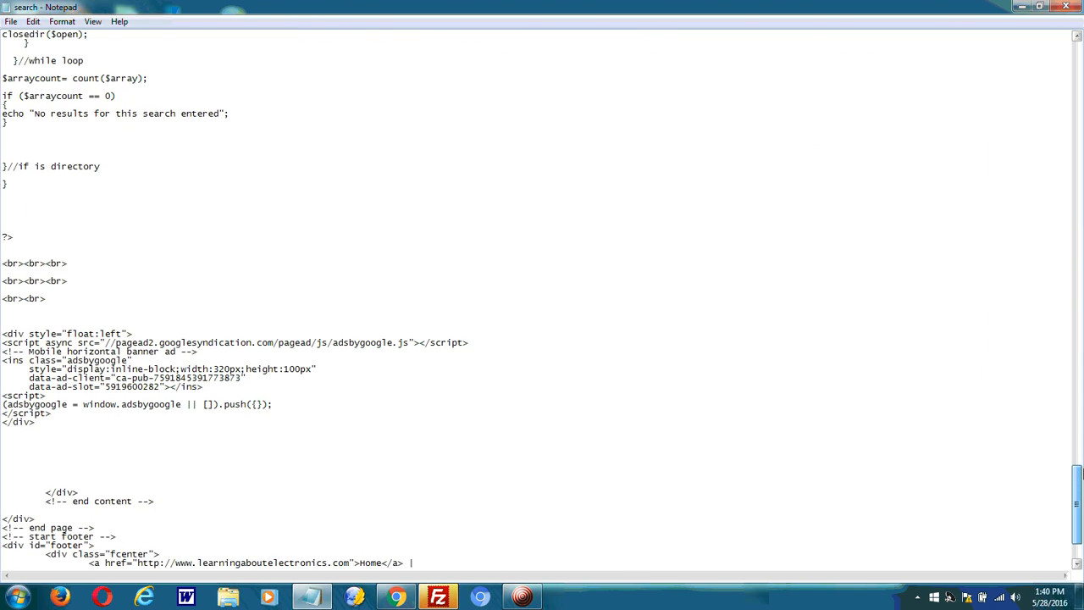
scroll(up, 3)
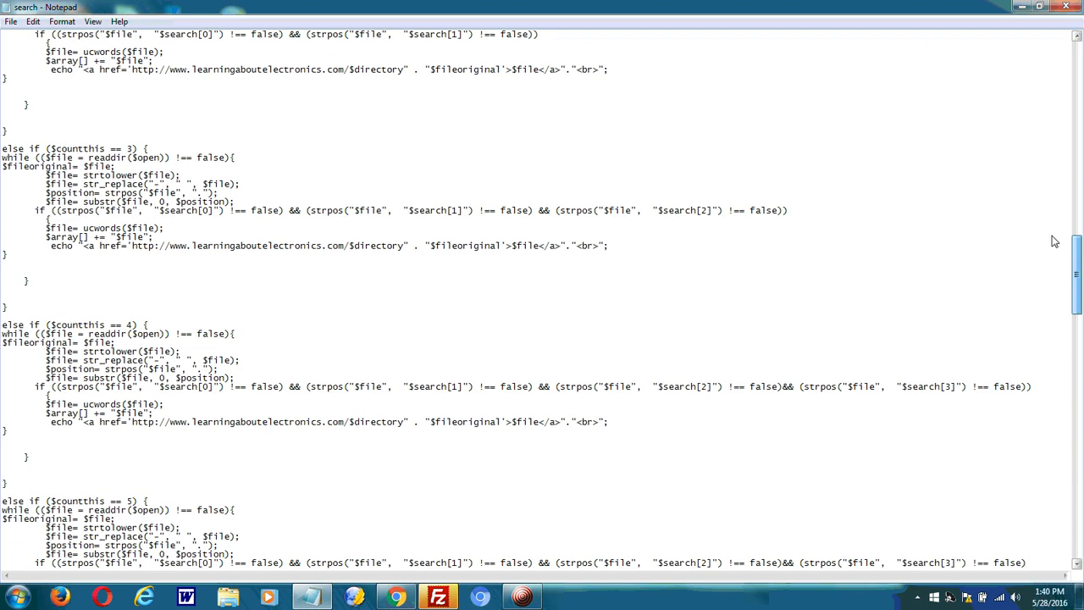
scroll(up, 3)
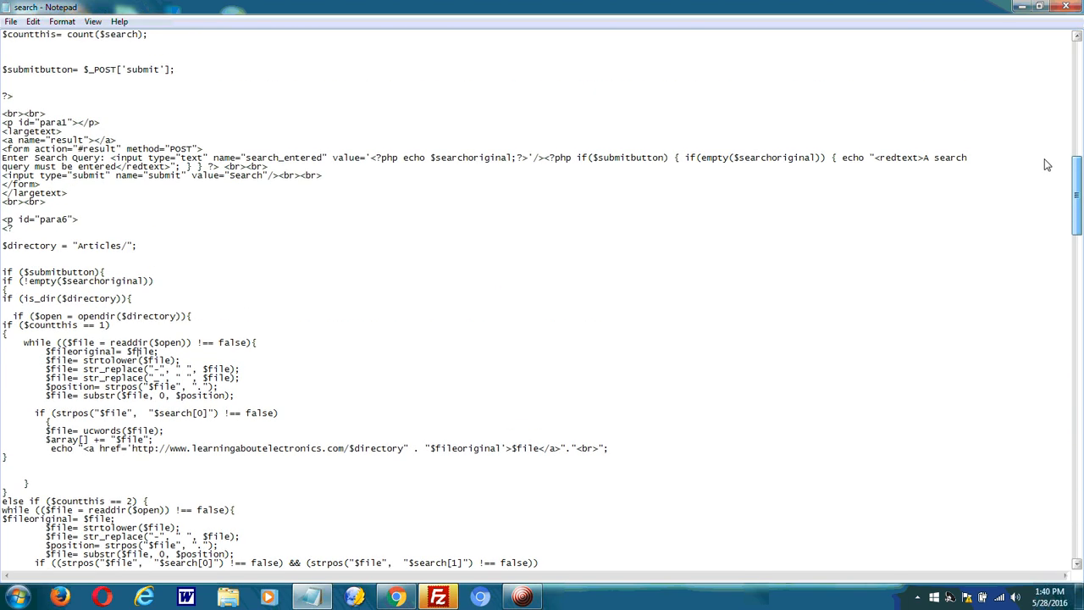
double_click(106, 246)
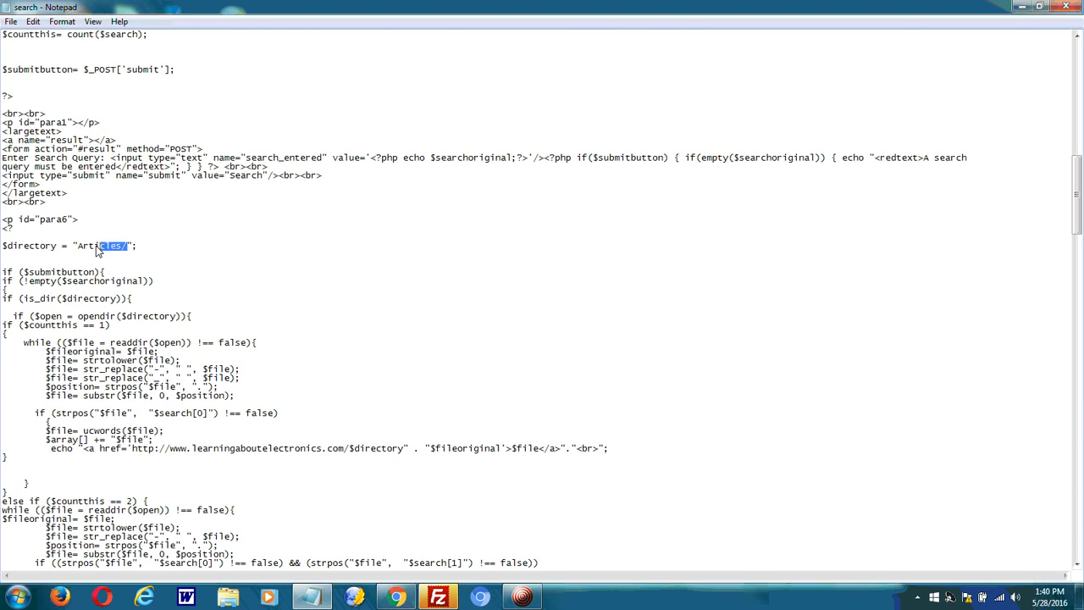
click(87, 245)
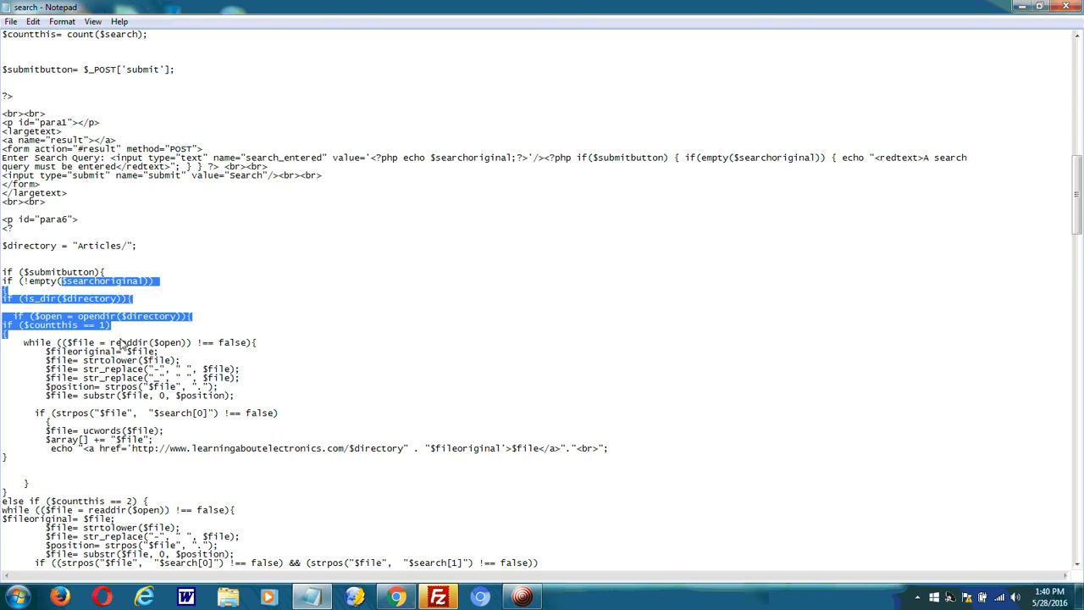
drag(101, 325, 123, 342)
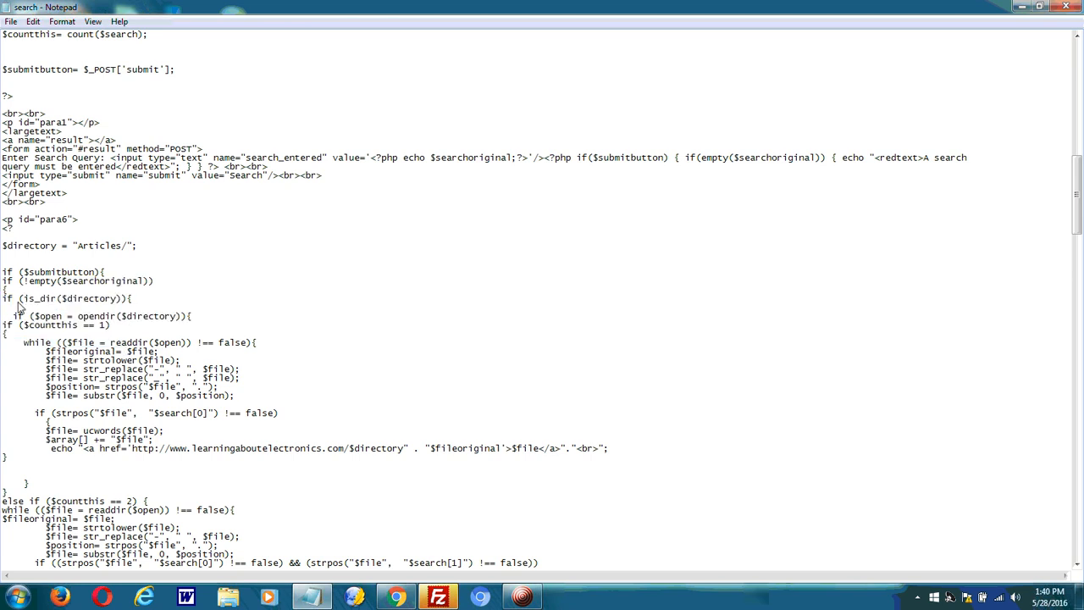
drag(2, 298, 239, 377)
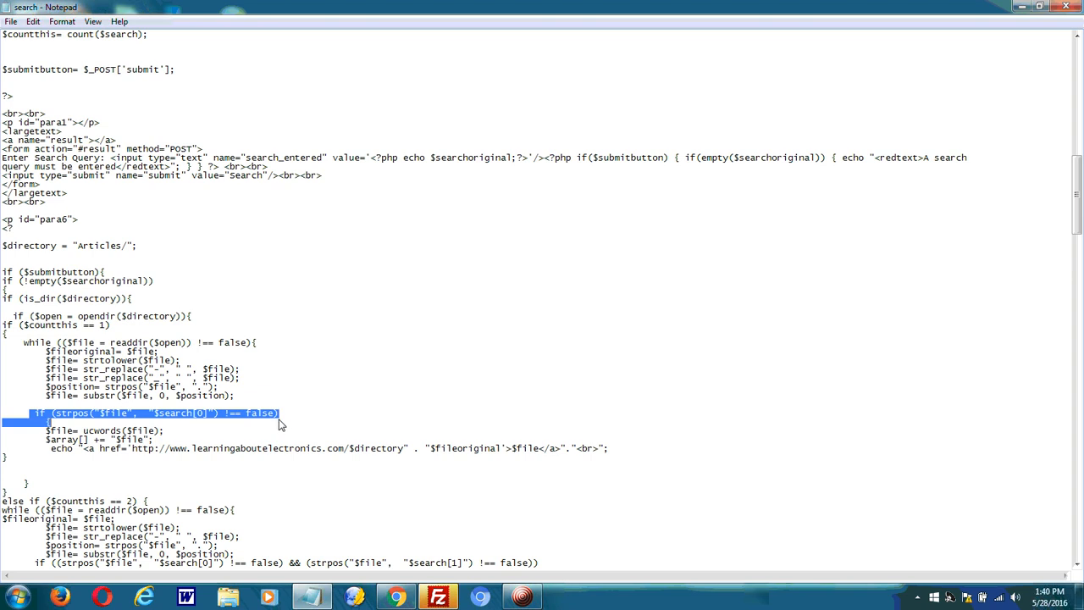
Step: Highlight the result-echo line, then scroll to show the $countthis == 2 branch
click(97, 415)
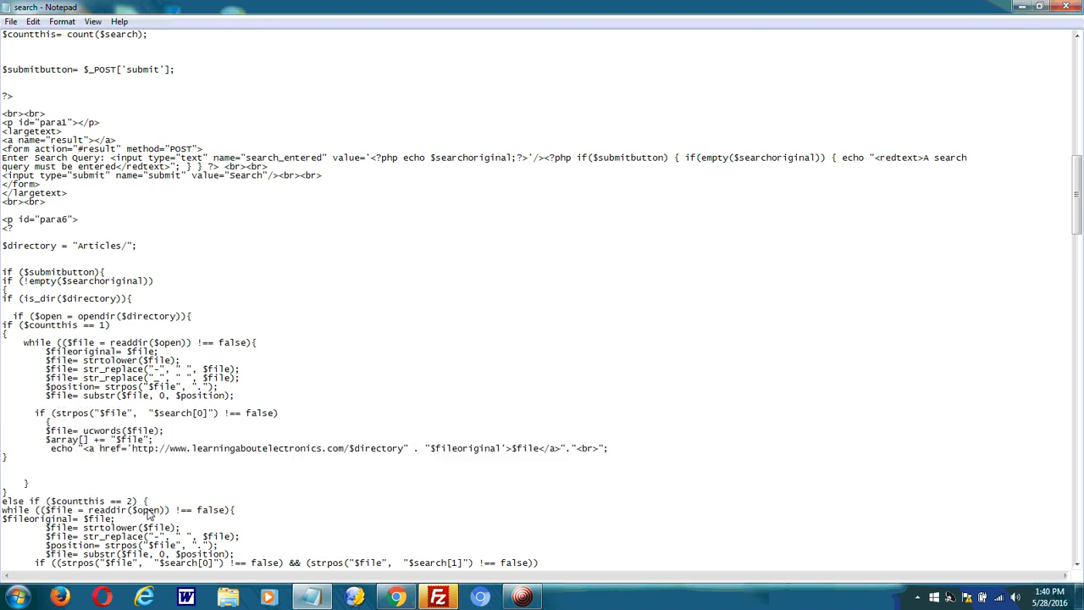
mouse_move(127, 274)
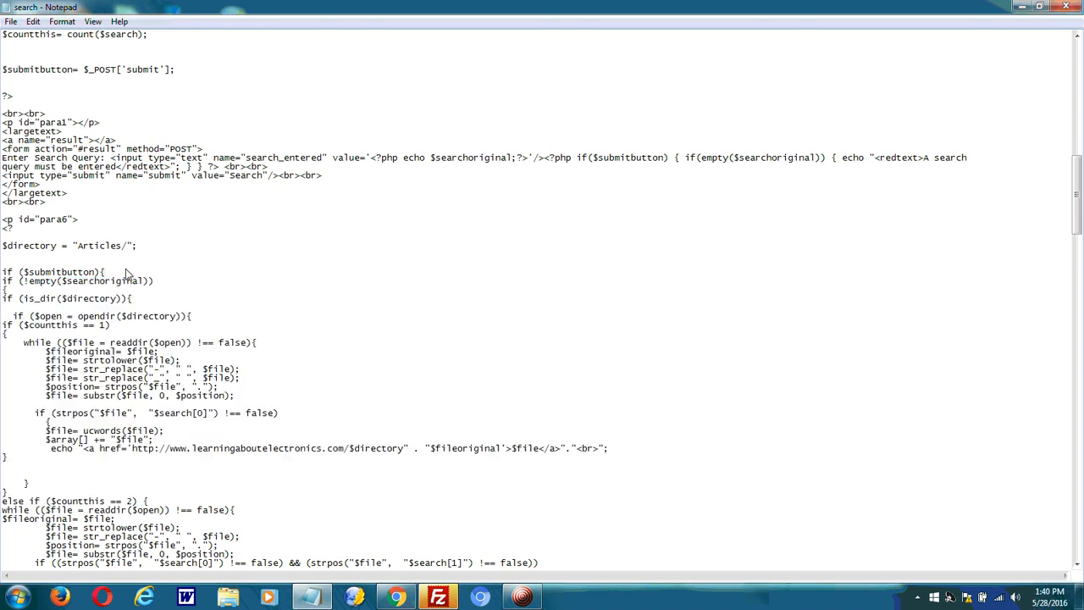
scroll(down, 3)
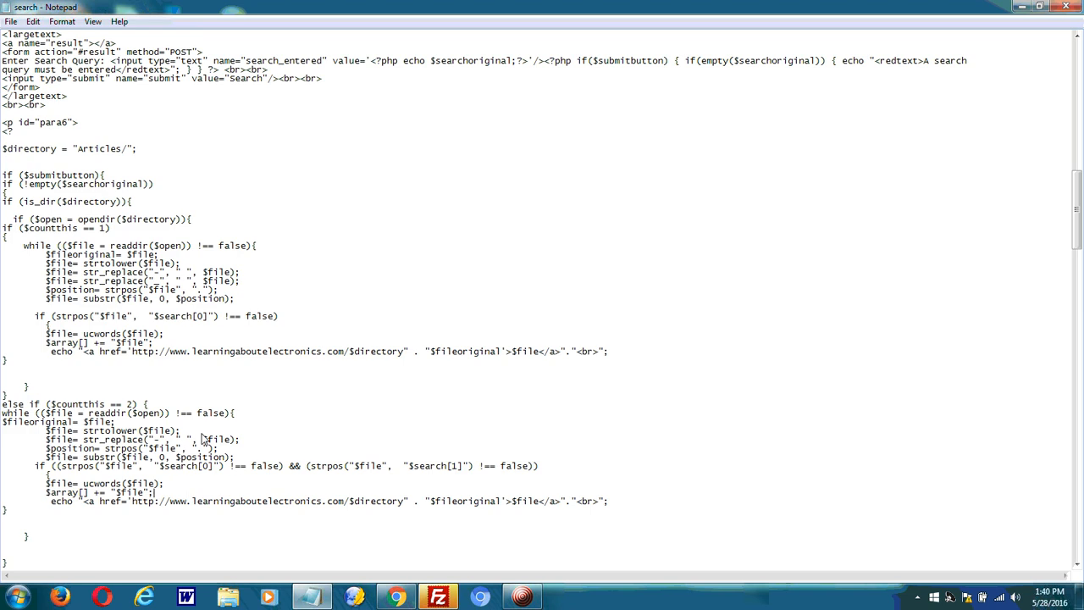
mouse_move(335, 354)
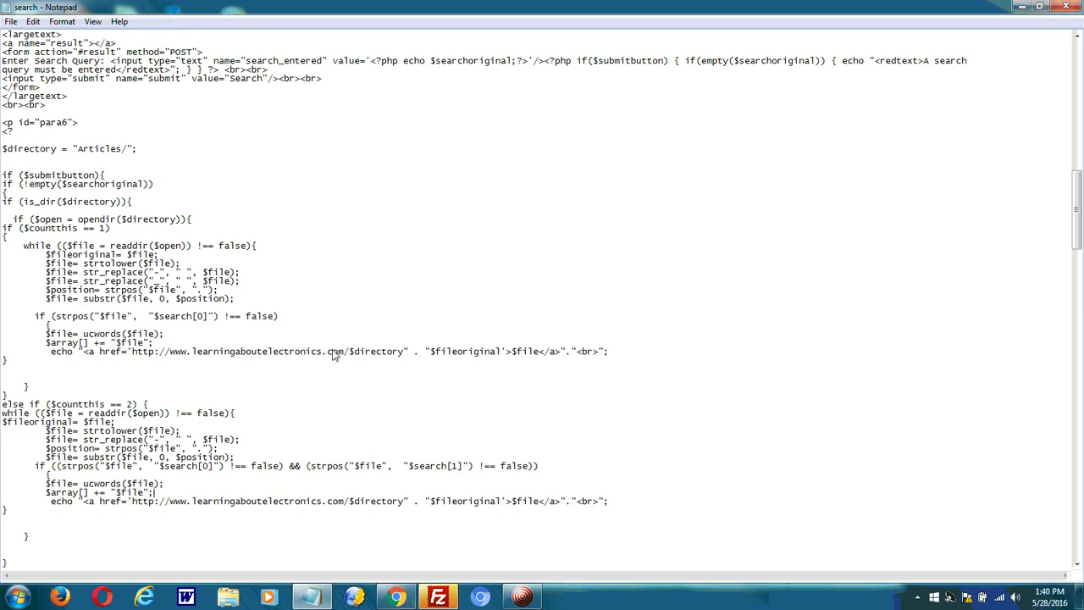
double_click(100, 148)
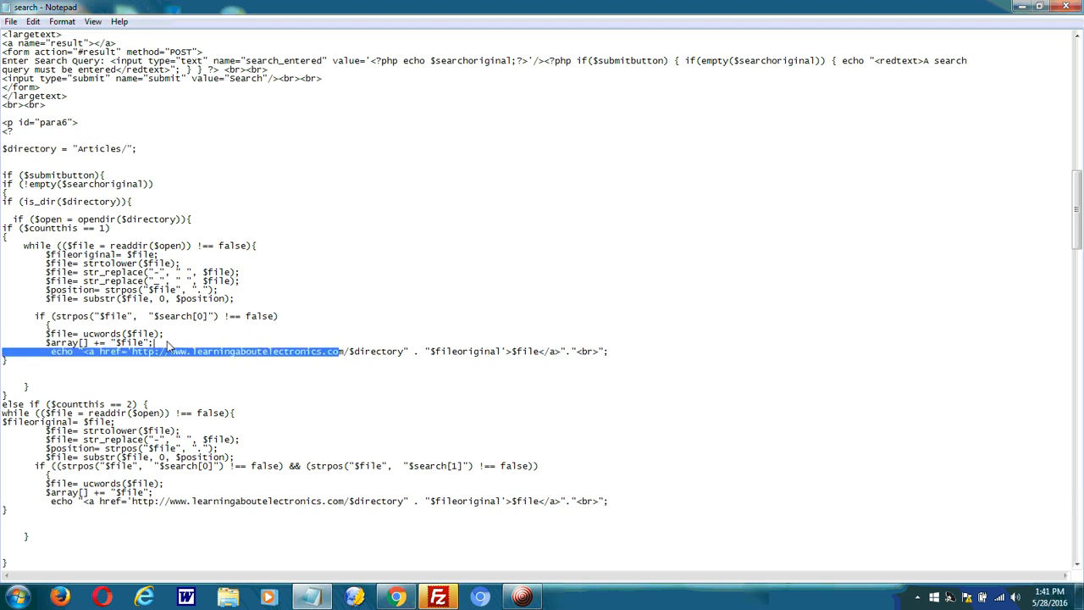
click(195, 352)
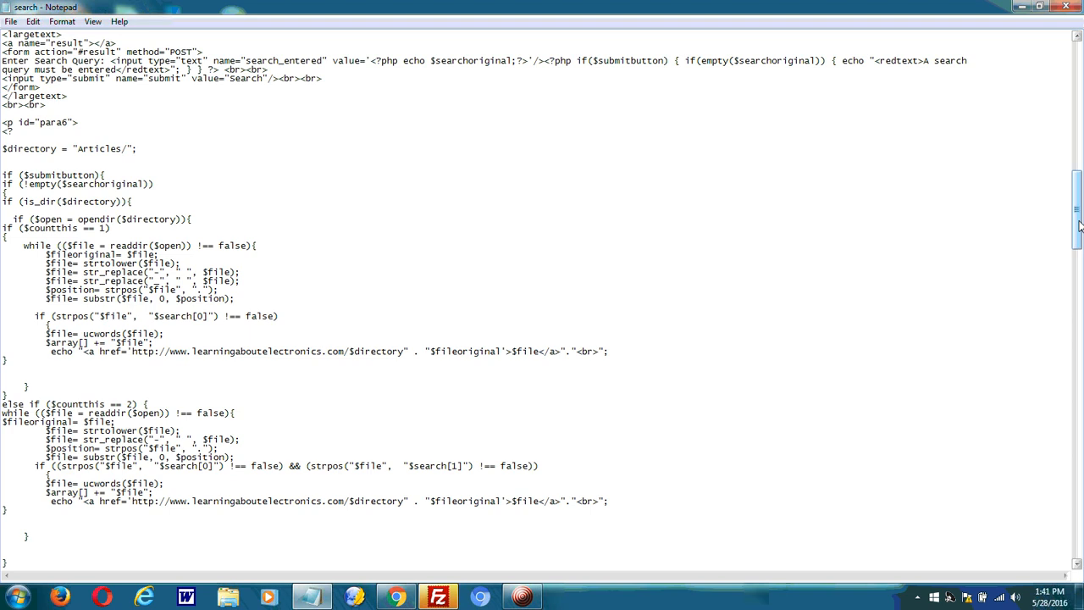
scroll(down, 3)
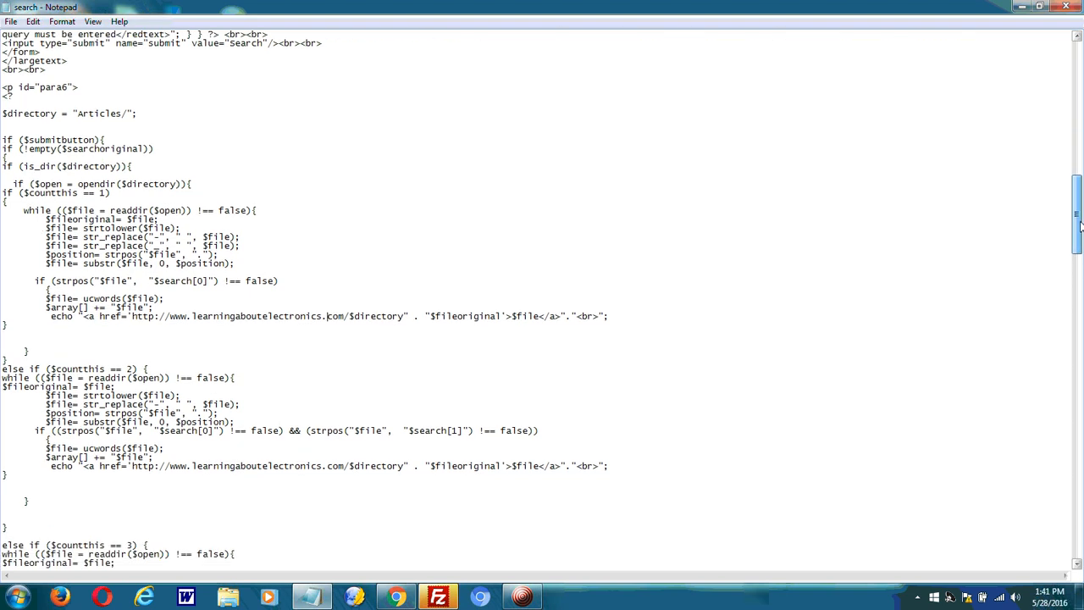